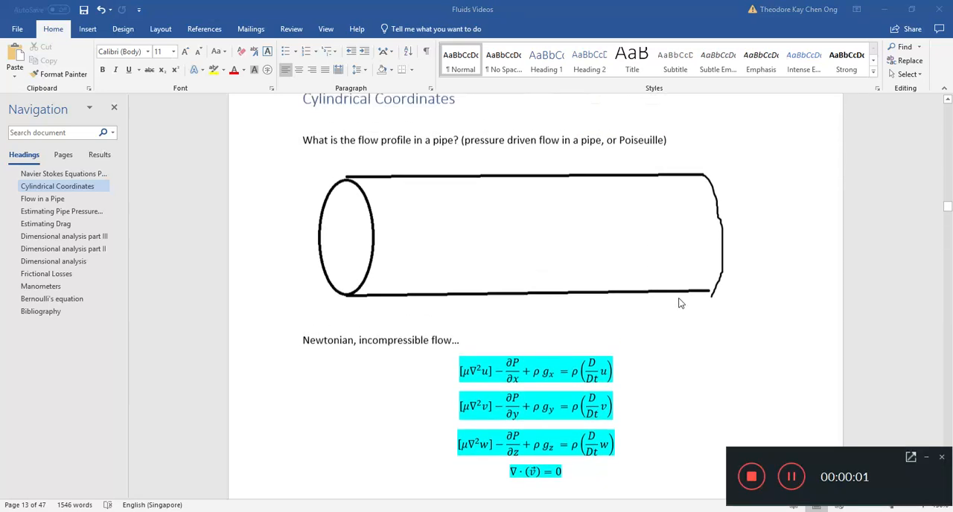
# Search Google for 'navier stokes in cylindrical coordinates' and open the Caltech PDF.
pyautogui.scroll(-3)
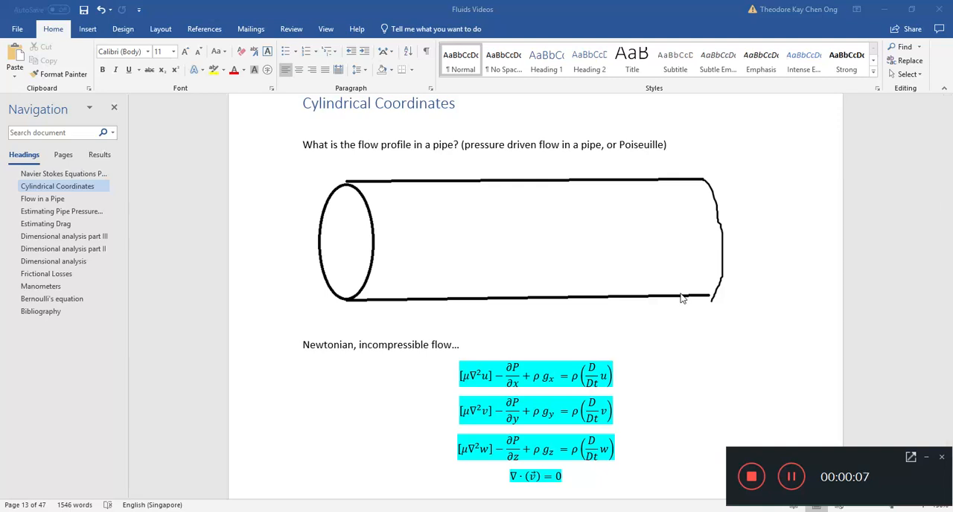
pyautogui.moveTo(454, 387)
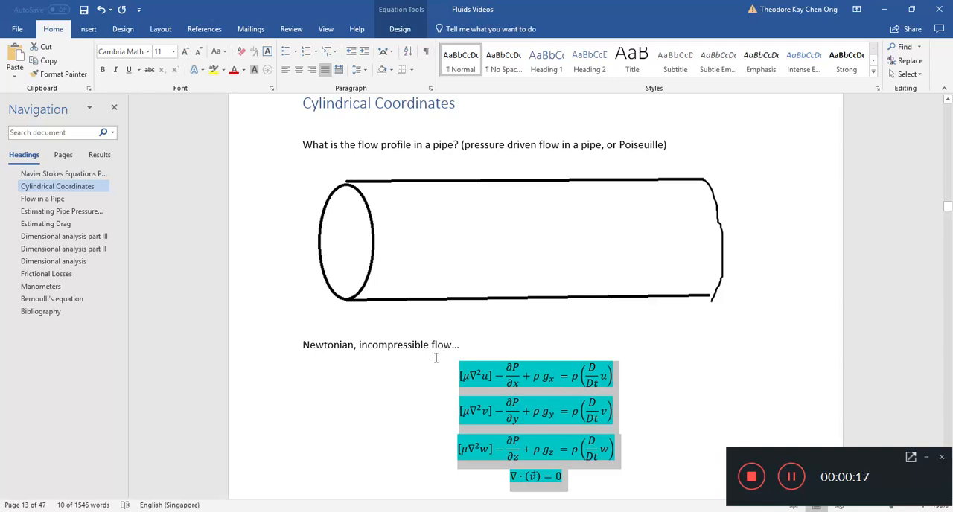
pyautogui.moveTo(482, 406)
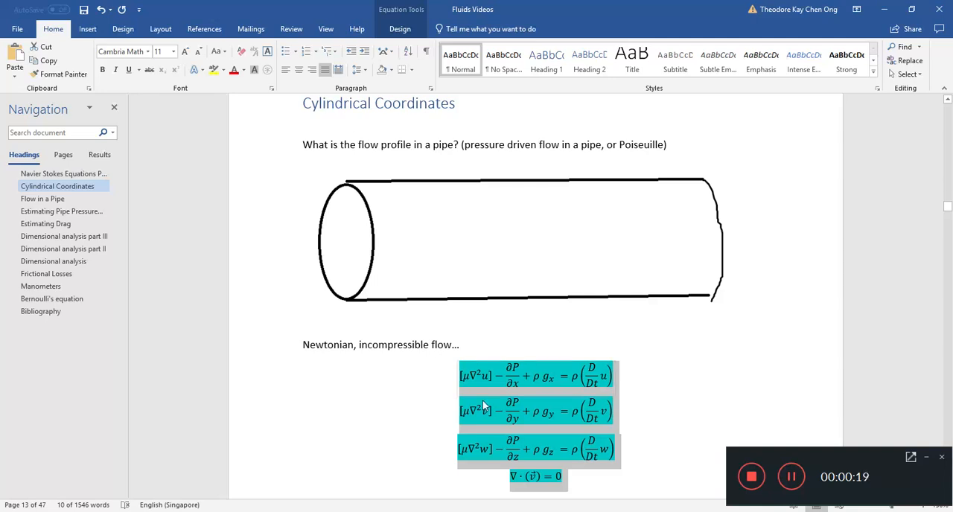
pyautogui.moveTo(549, 386)
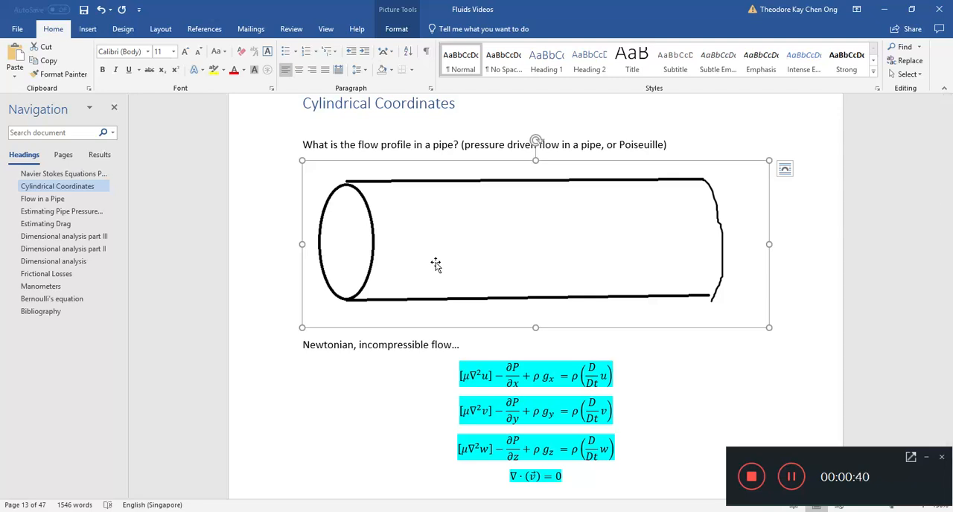
pyautogui.moveTo(229, 160)
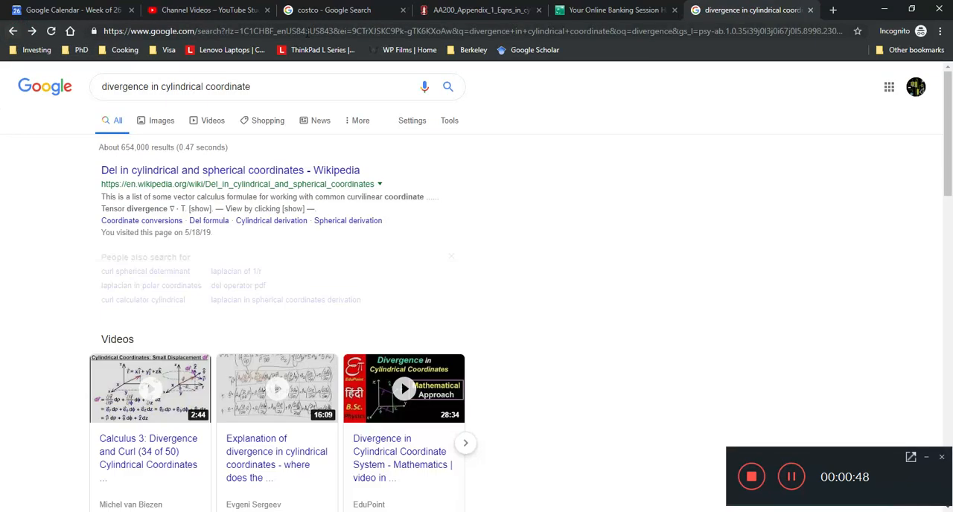
pyautogui.write('navier')
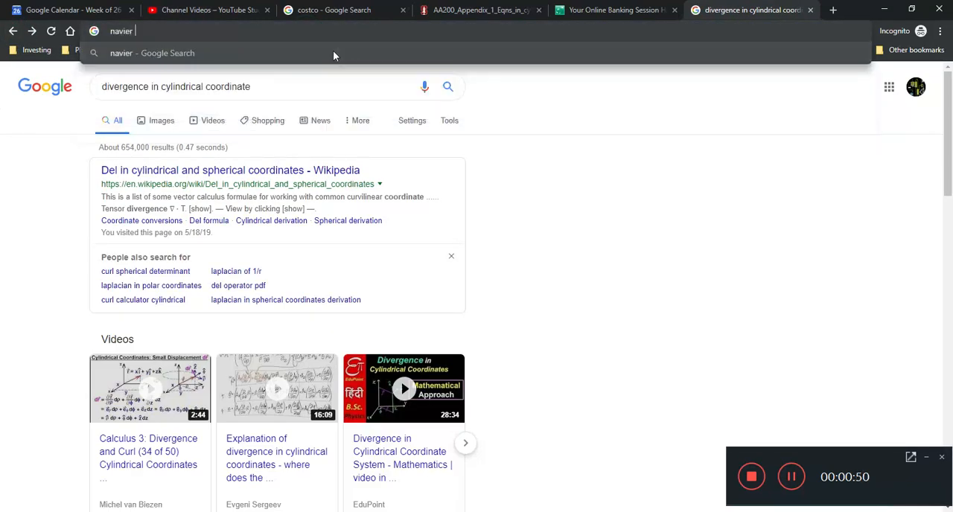
pyautogui.write('stokes')
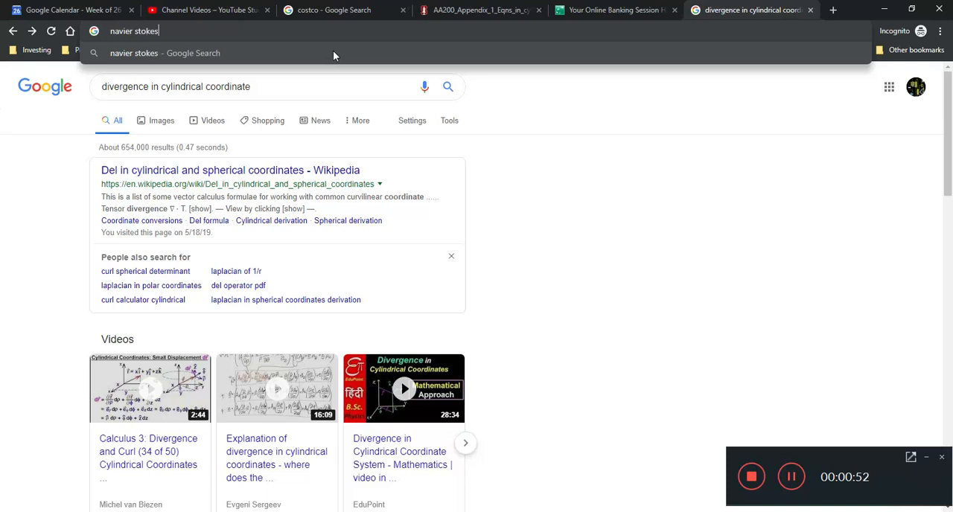
pyautogui.write('in cyl')
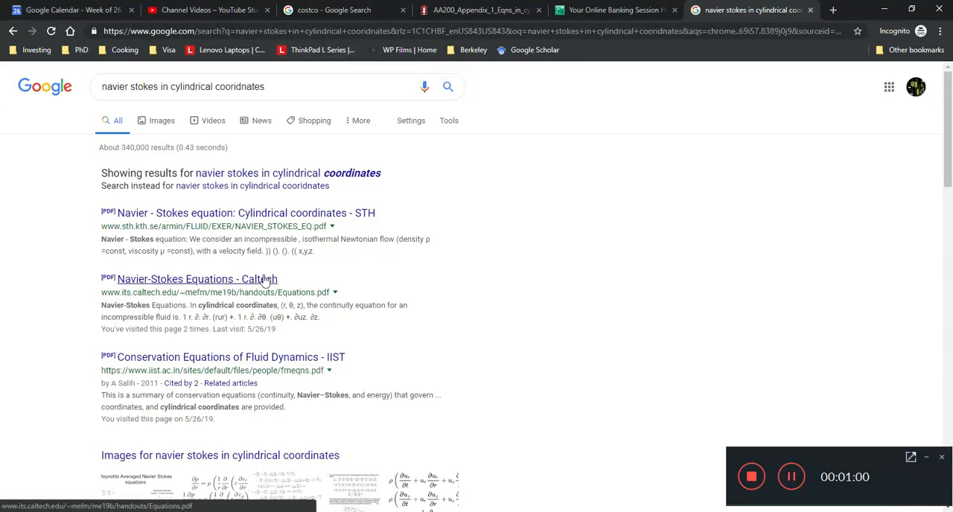
pyautogui.click(197, 278)
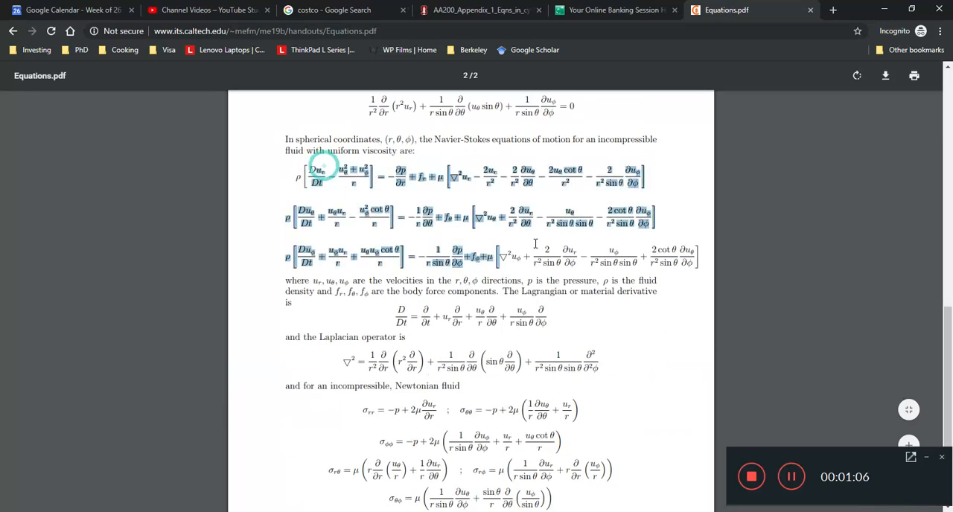
pyautogui.scroll(-3)
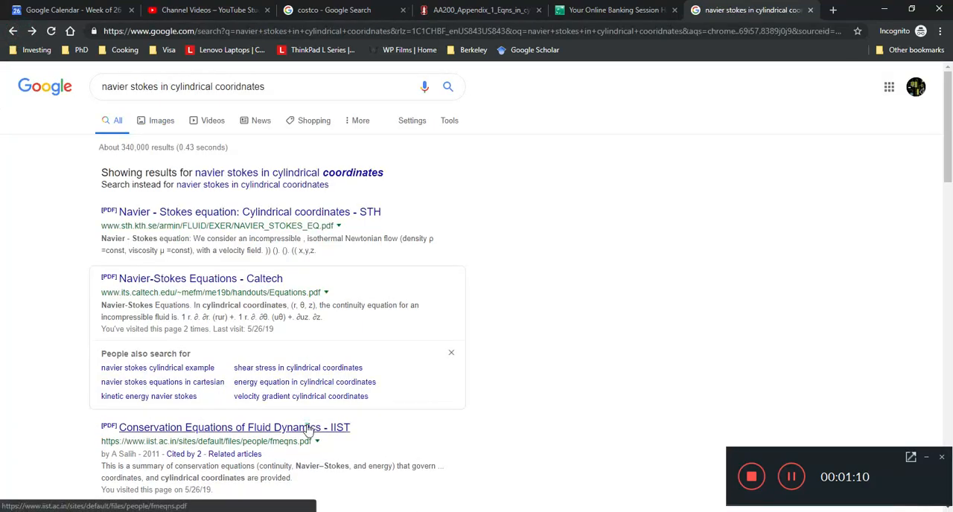
# Open the IIST Conservation Equations PDF and scroll to its cylindrical section IV.
pyautogui.click(224, 428)
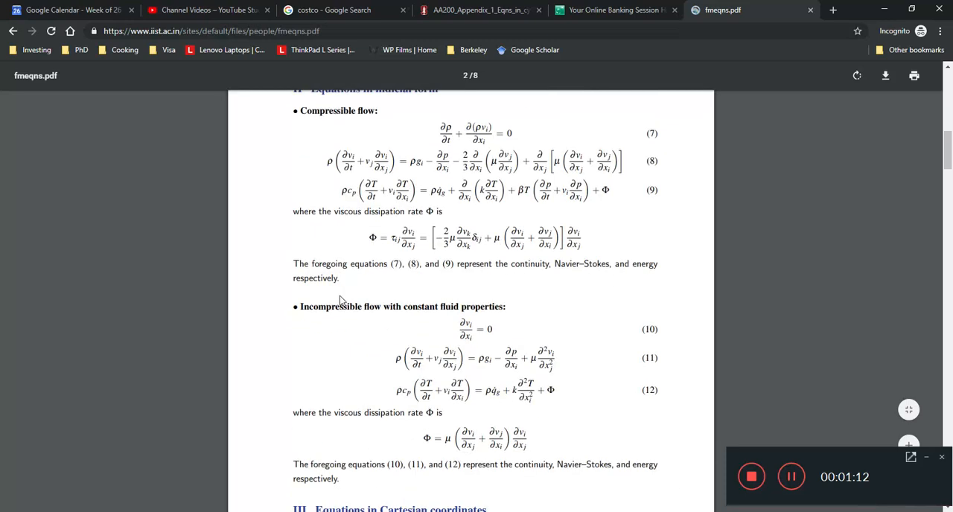
pyautogui.scroll(-3)
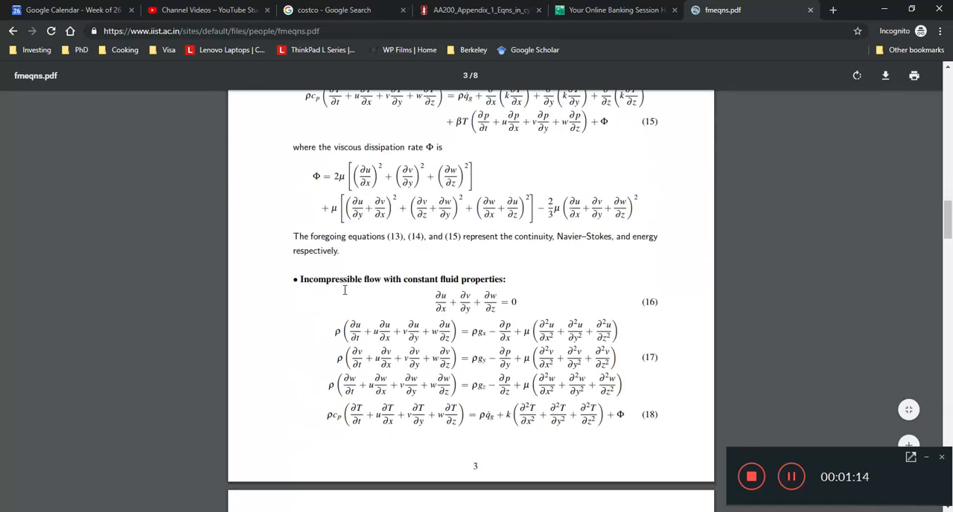
pyautogui.scroll(-3)
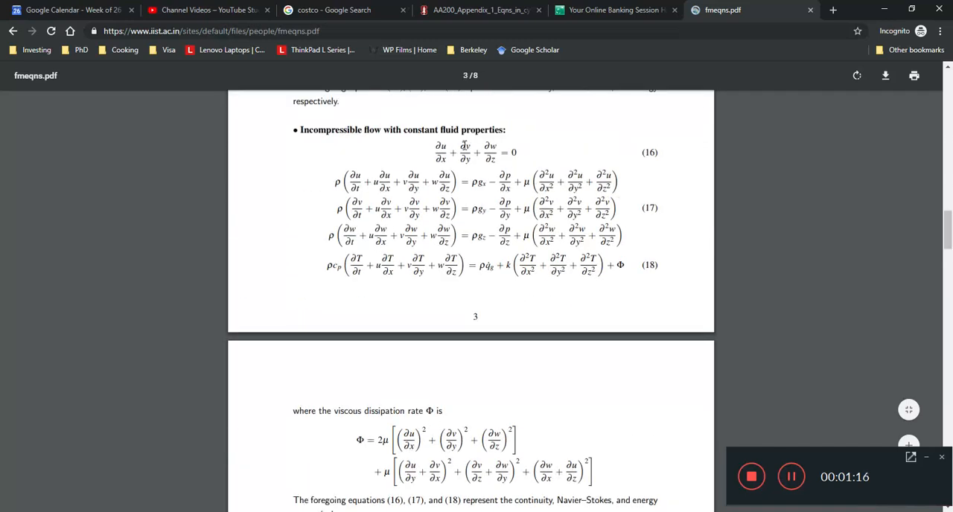
pyautogui.click(628, 289)
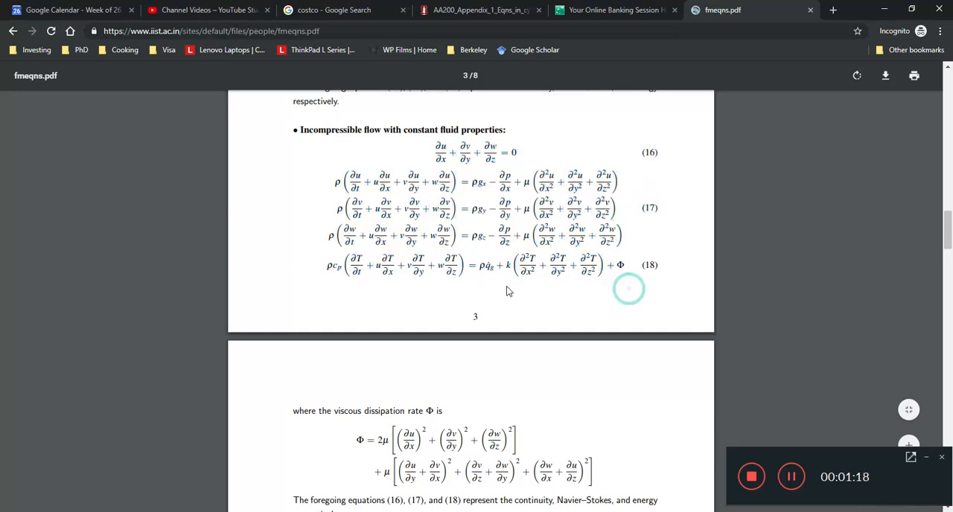
pyautogui.scroll(-3)
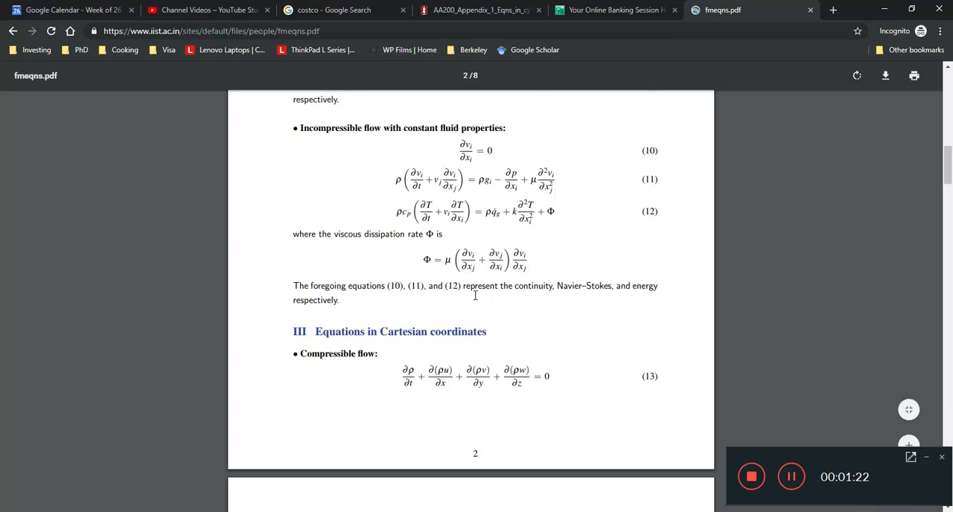
pyautogui.scroll(-3)
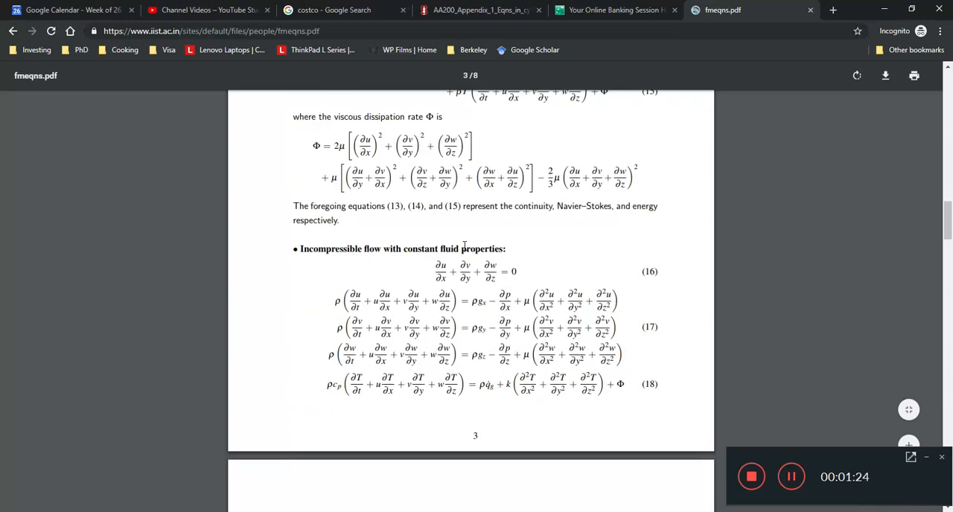
pyautogui.scroll(-3)
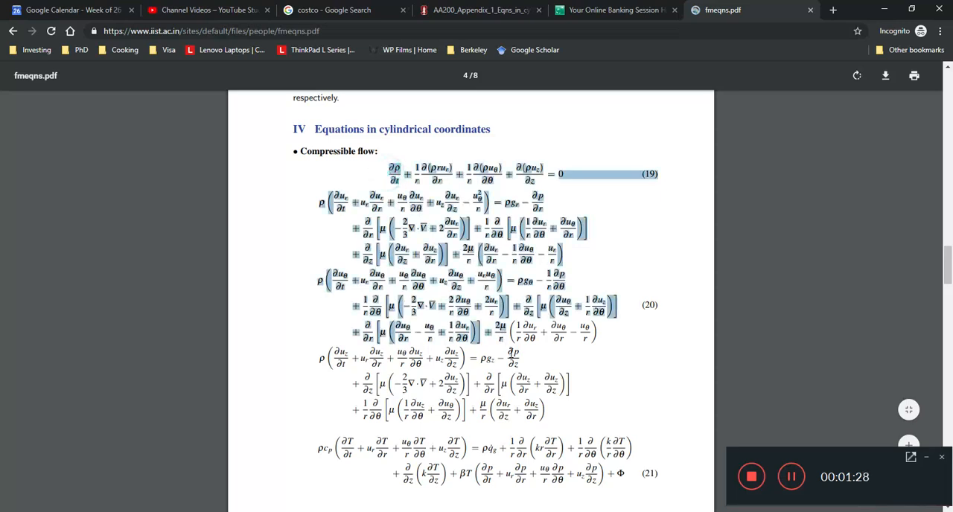
pyautogui.scroll(-3)
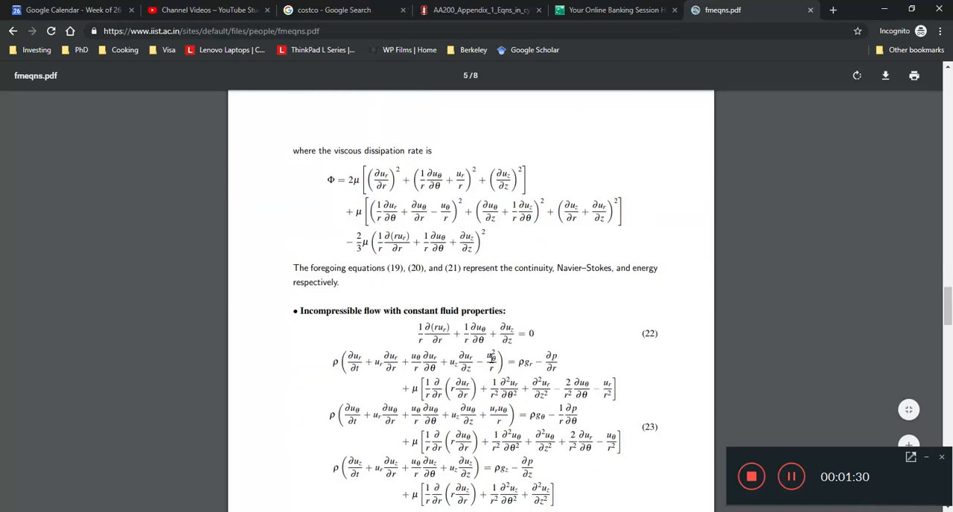
pyautogui.scroll(-3)
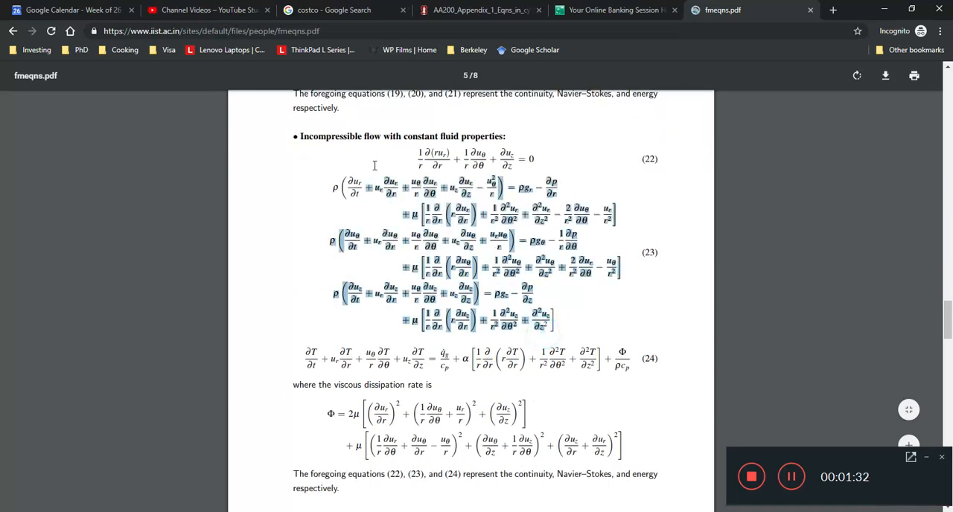
pyautogui.rightClick(210, 31)
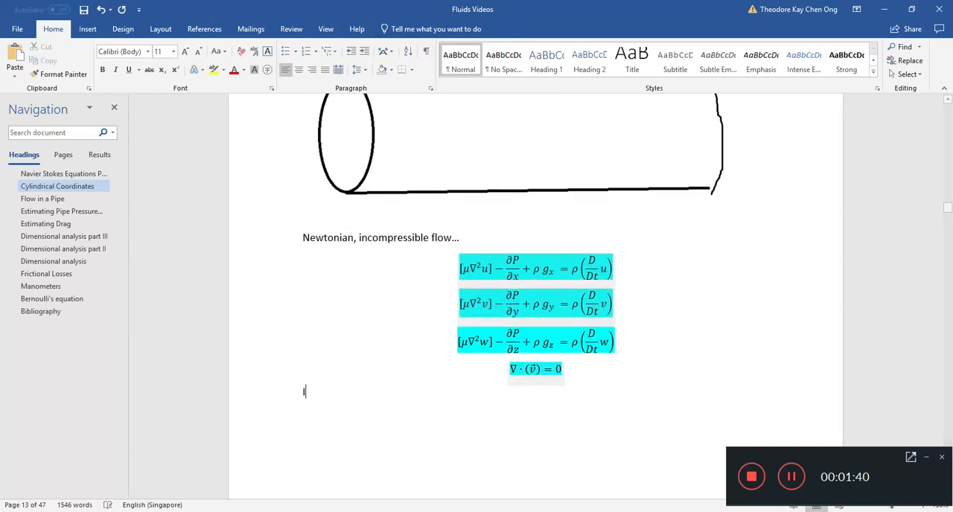
# Type 'If you want cylindrical coordinates,' below the continuity equation in Word.
pyautogui.write('If you want')
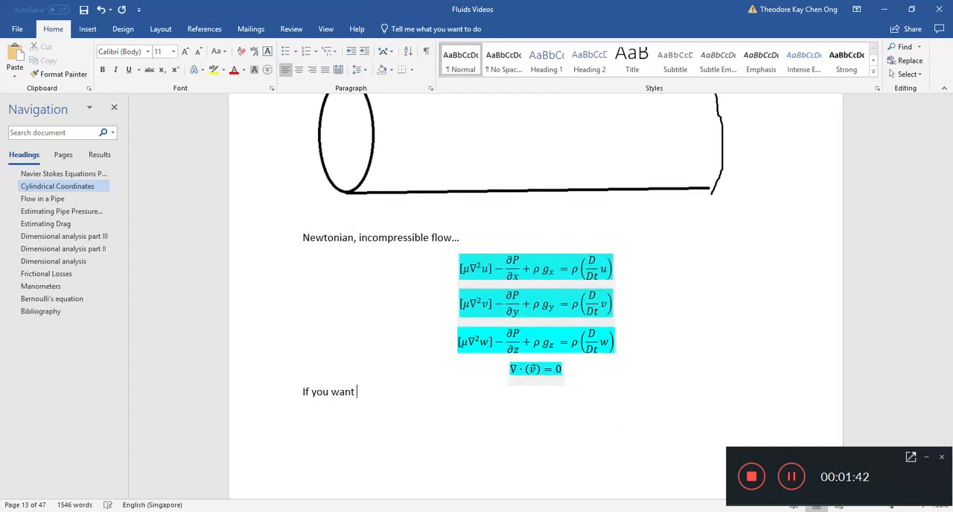
pyautogui.write('cy')
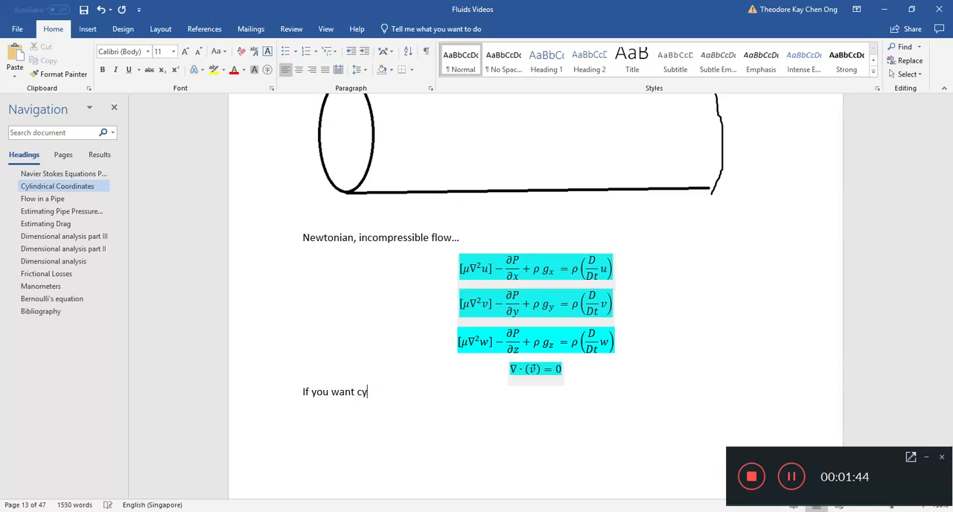
pyautogui.write('lindrical coorid')
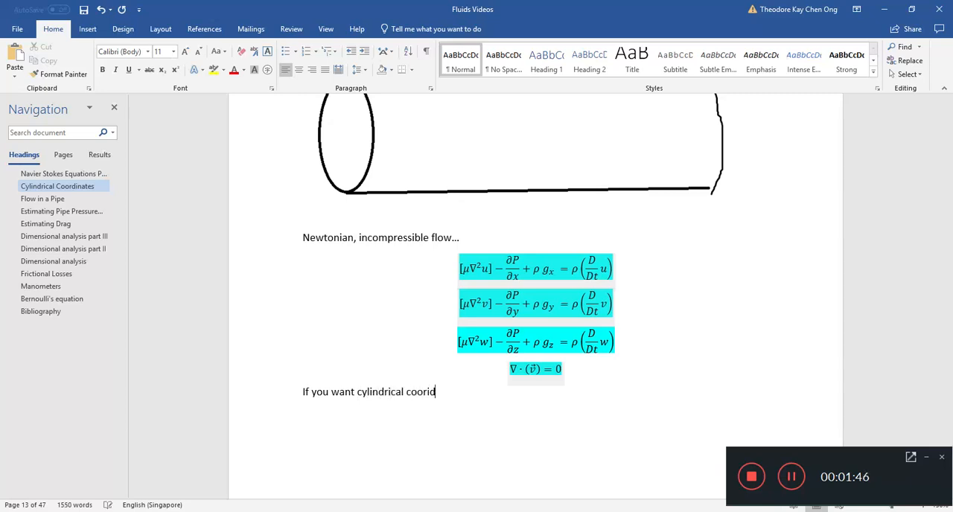
pyautogui.write('nates,')
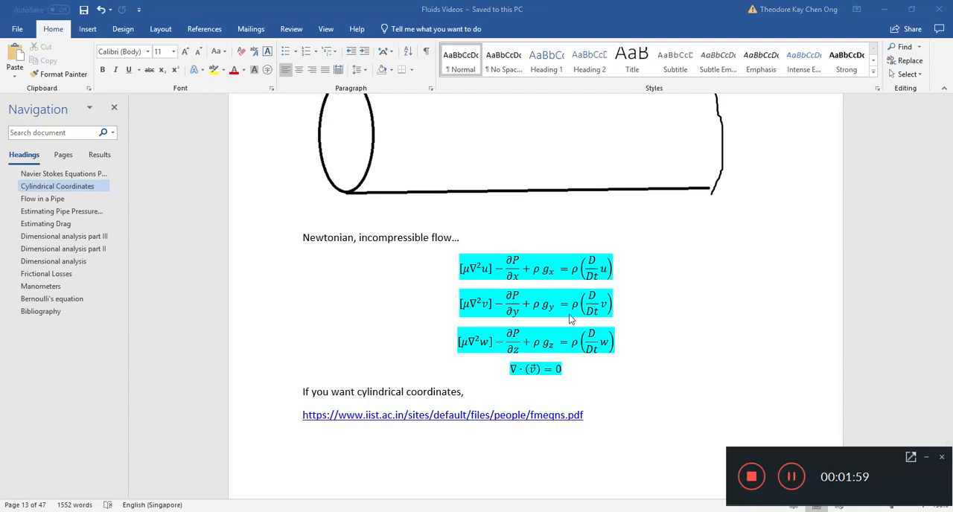
pyautogui.moveTo(638, 365)
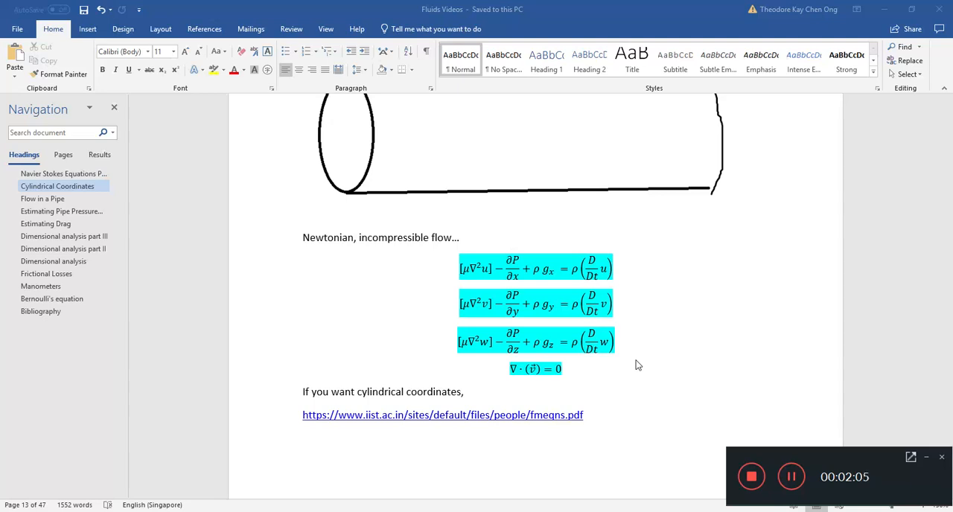
pyautogui.scroll(-3)
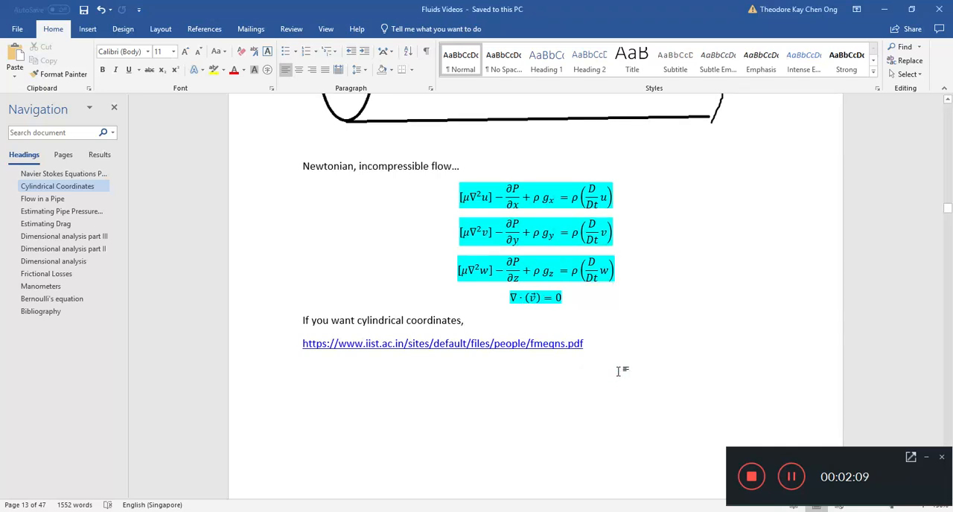
pyautogui.click(302, 366)
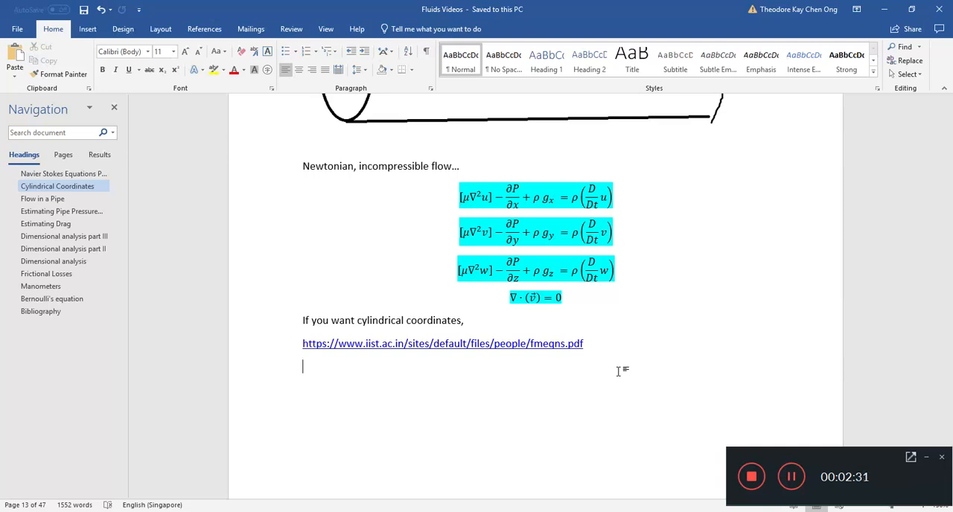
pyautogui.moveTo(713, 409)
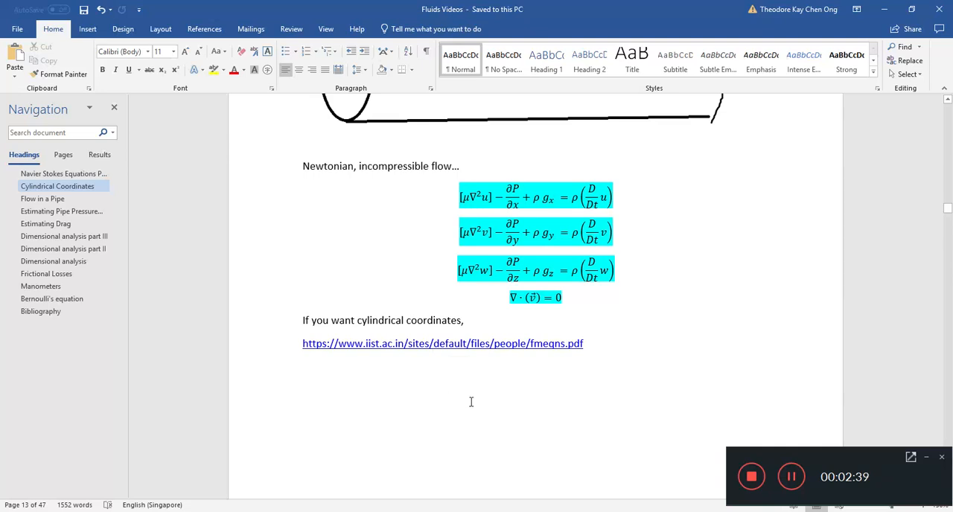
pyautogui.moveTo(451, 398)
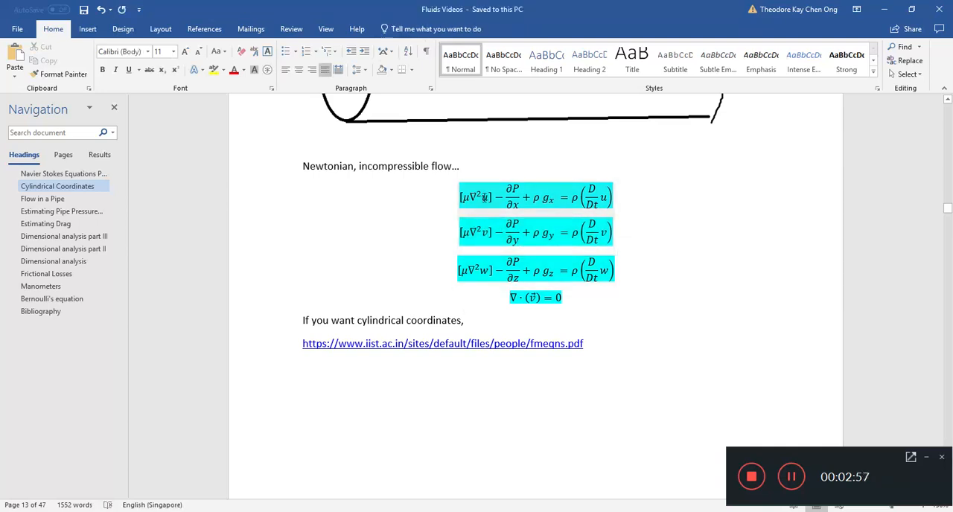
pyautogui.click(536, 197)
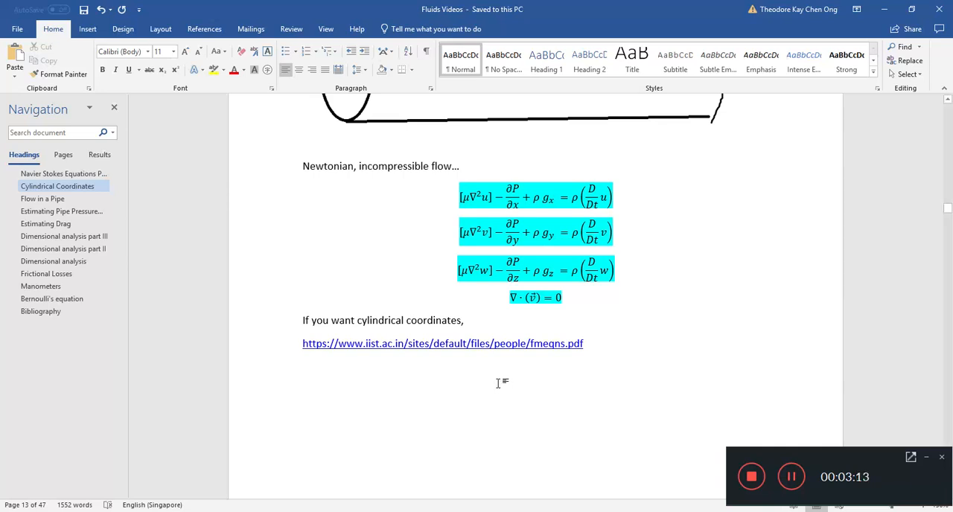
pyautogui.click(535, 297)
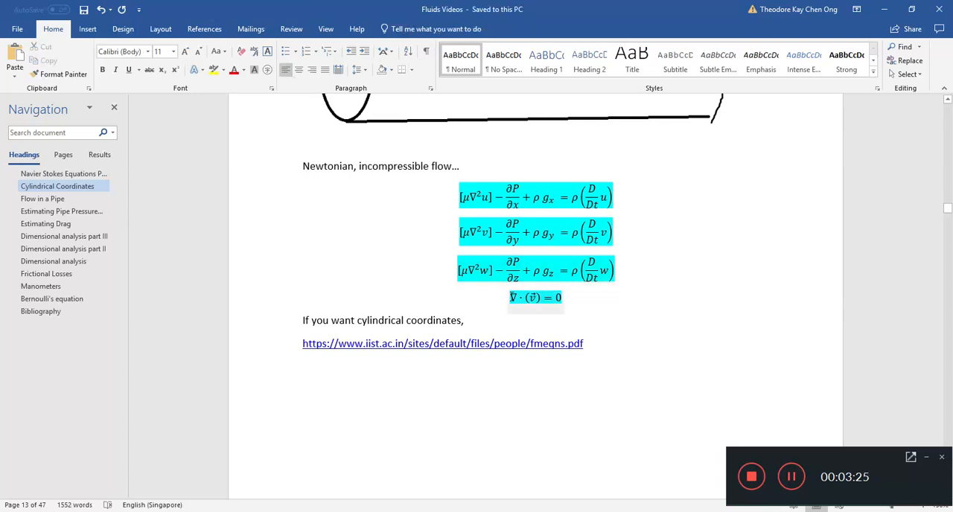
pyautogui.click(535, 298)
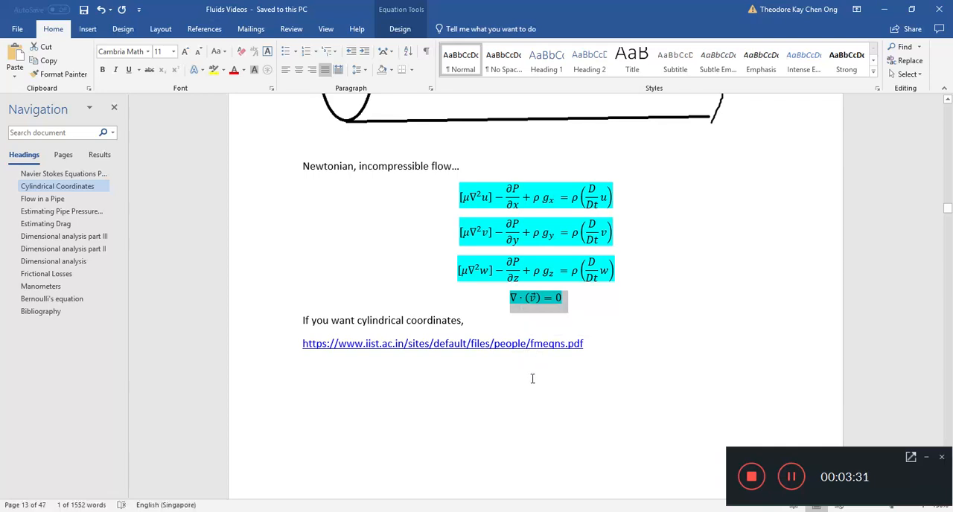
pyautogui.moveTo(550, 370)
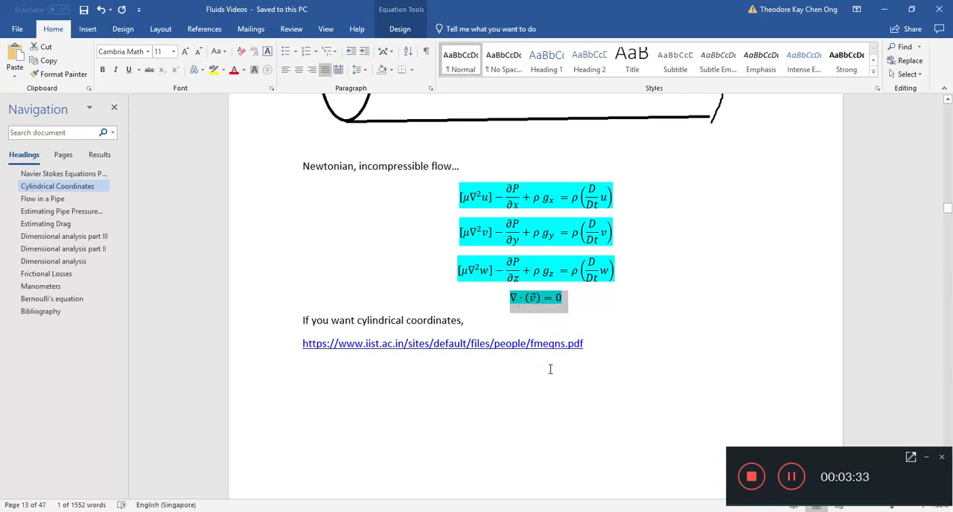
pyautogui.click(302, 366)
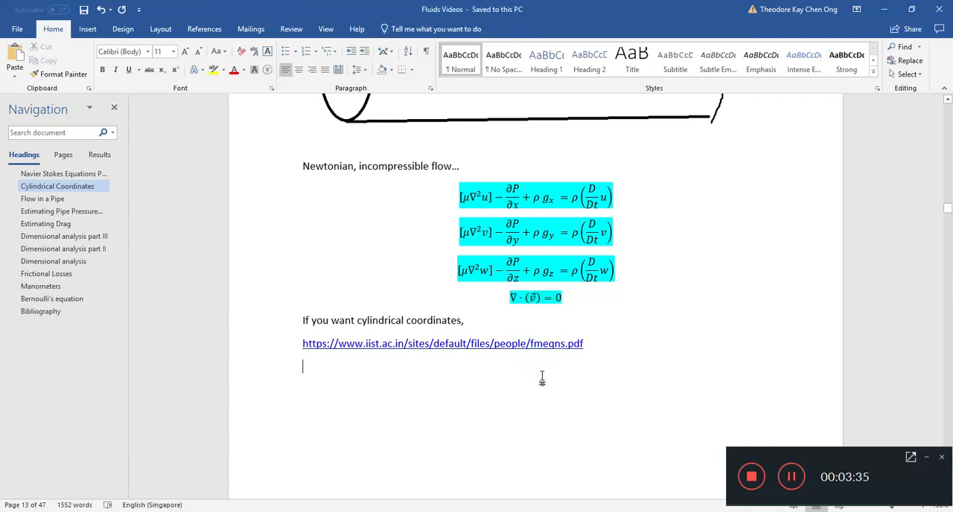
pyautogui.click(442, 343)
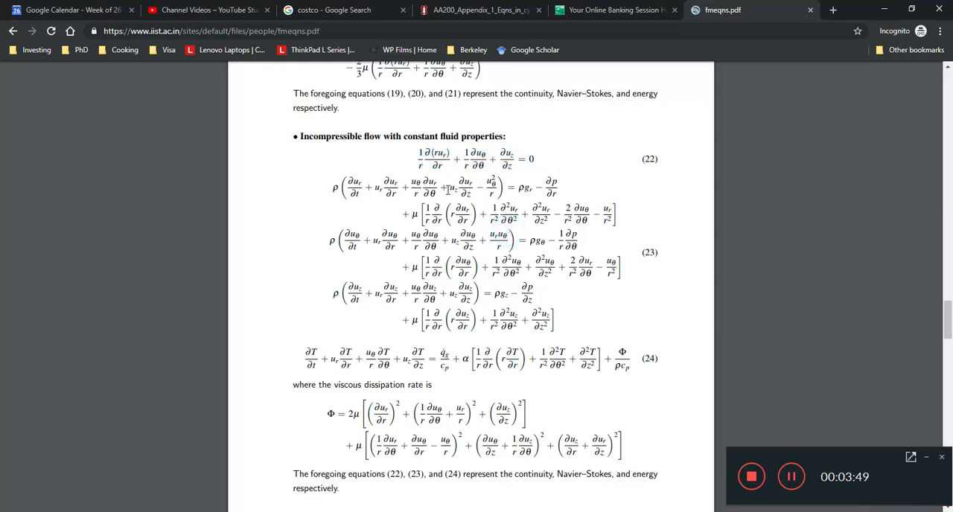
pyautogui.moveTo(544, 167)
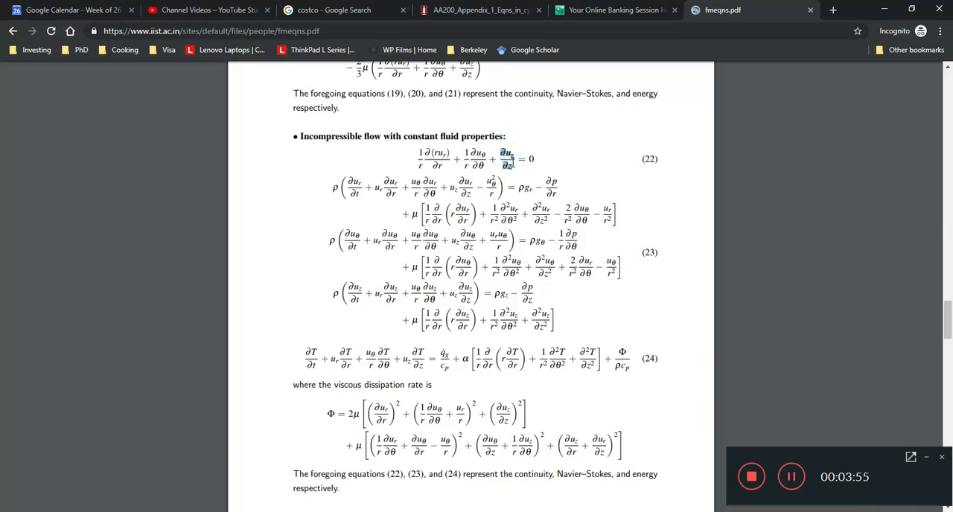
pyautogui.moveTo(515, 164)
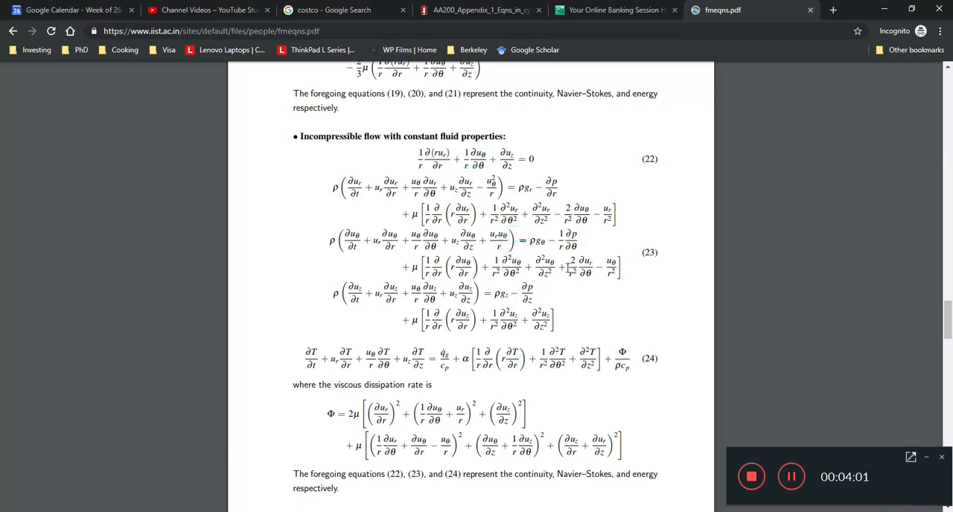
pyautogui.moveTo(567, 268)
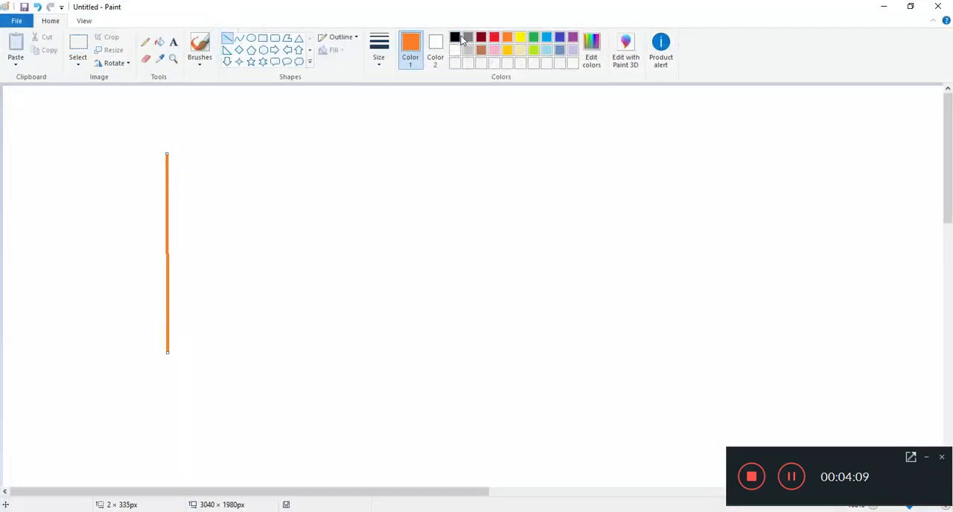
# Draw a black horizontal r axis arrow labelled 'r (or some people use rho)'.
pyautogui.click(455, 35)
pyautogui.write('Z')
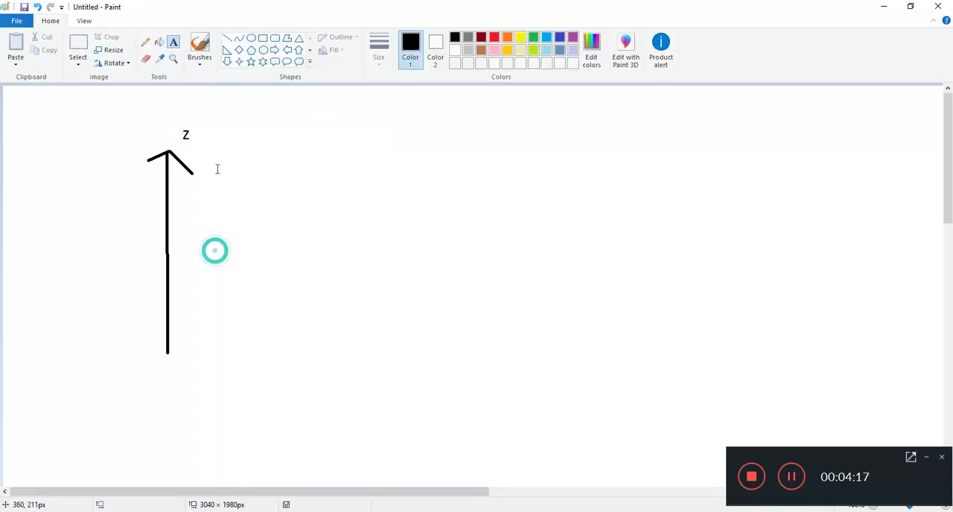
pyautogui.moveTo(167, 278); pyautogui.dragTo(239, 294)
pyautogui.write('r (or som')
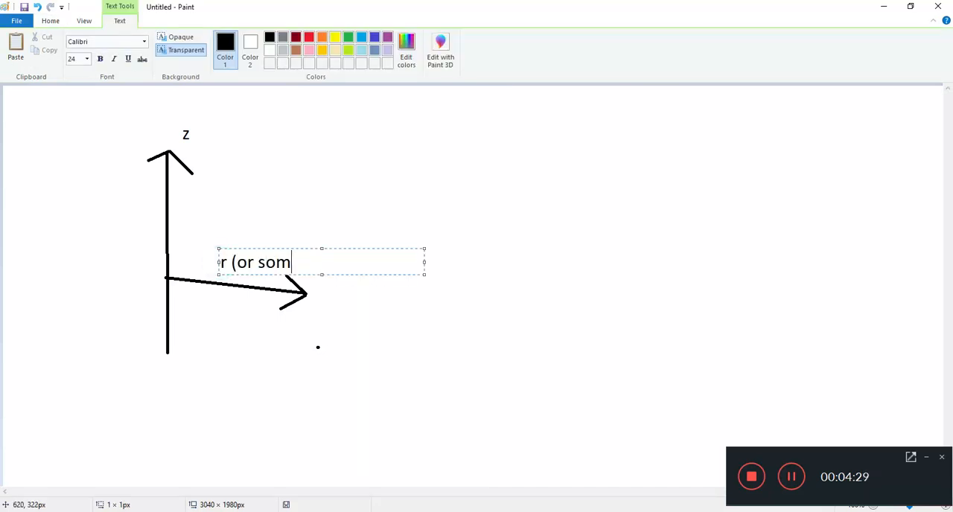
pyautogui.write('e people use rho)')
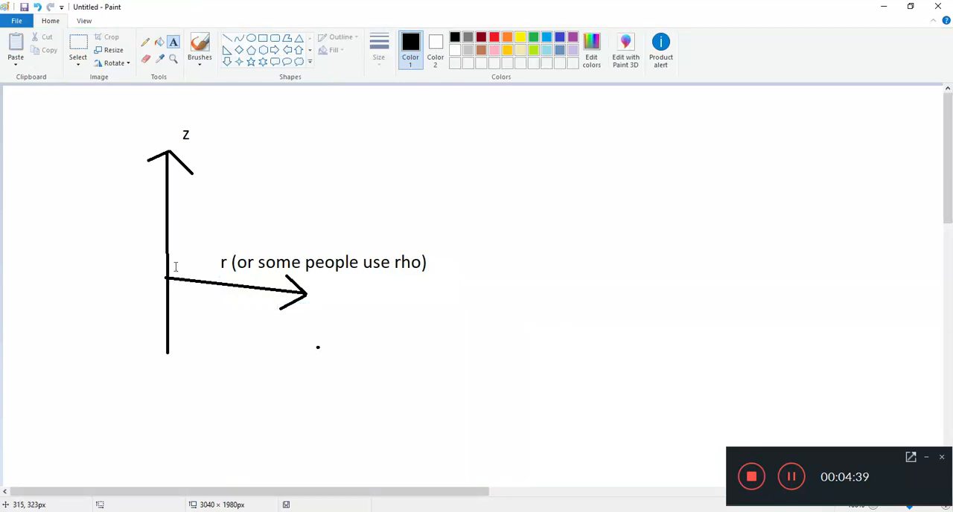
pyautogui.moveTo(221, 305)
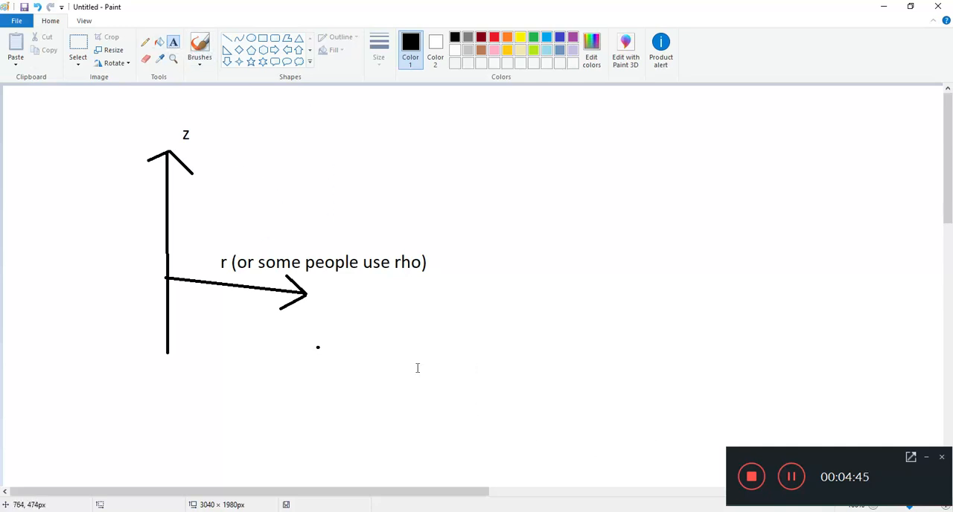
pyautogui.moveTo(565, 404)
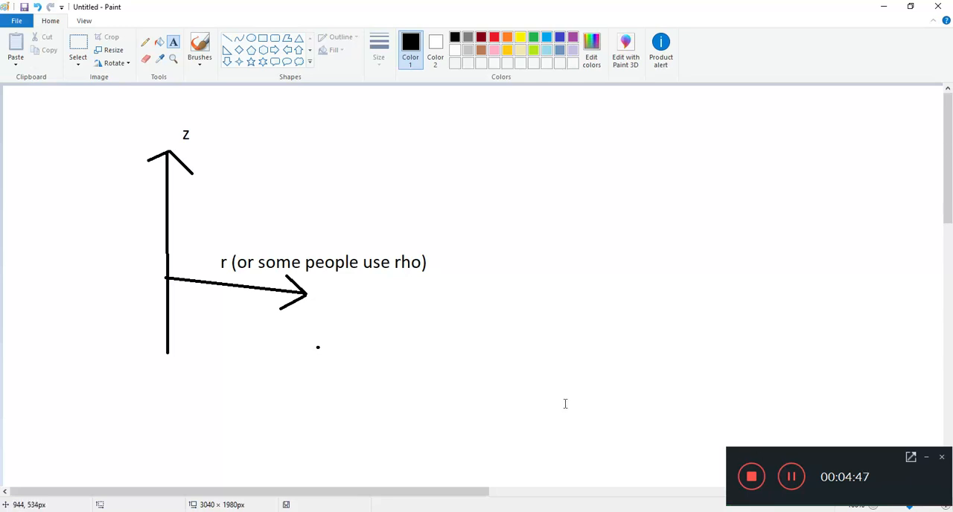
pyautogui.moveTo(174, 180)
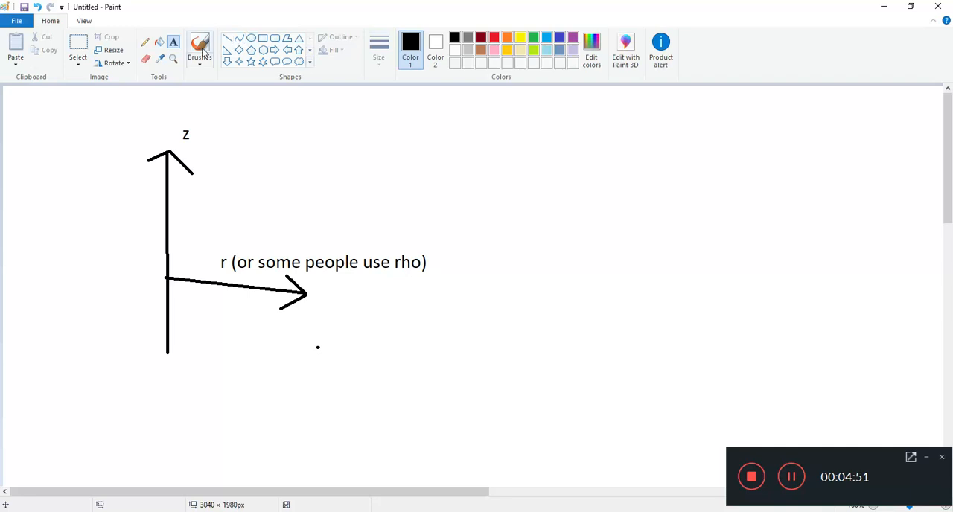
pyautogui.click(227, 37)
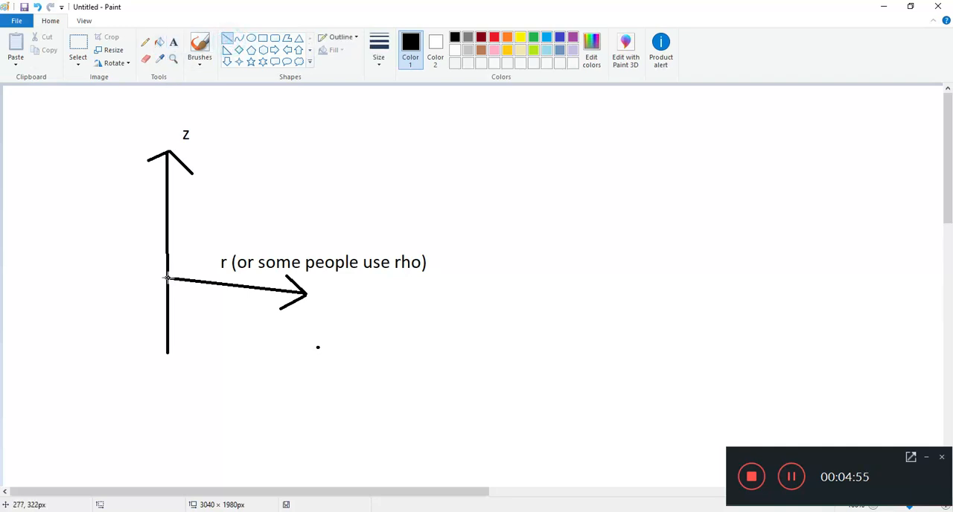
pyautogui.moveTo(168, 277); pyautogui.dragTo(298, 202)
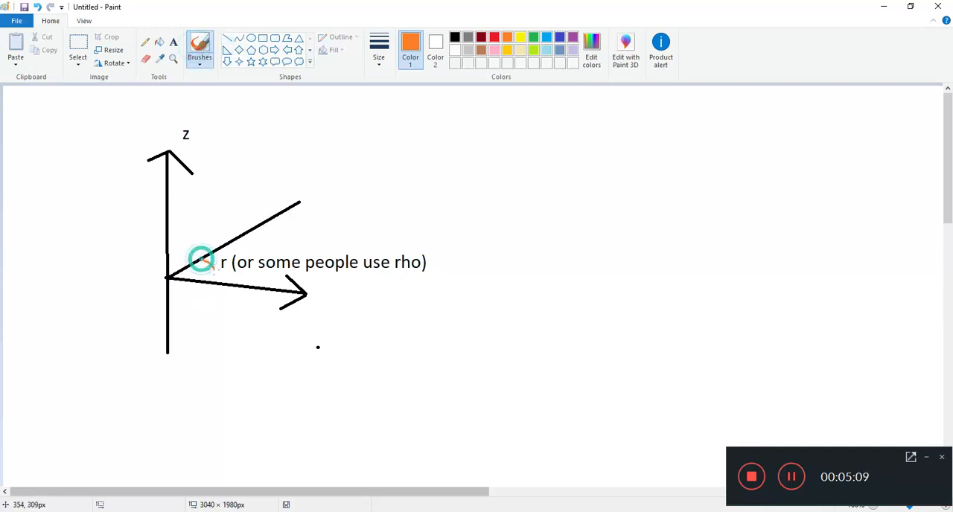
pyautogui.moveTo(216, 253); pyautogui.dragTo(209, 279)
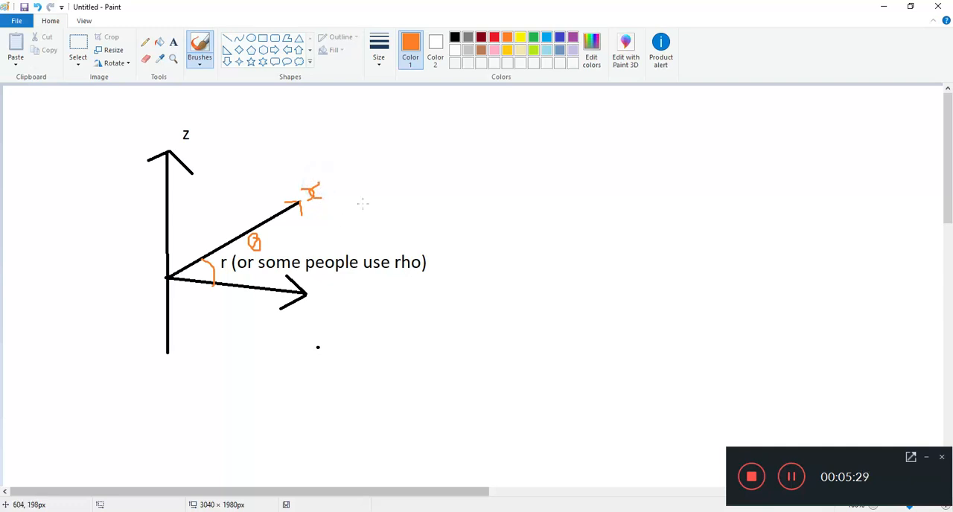
pyautogui.moveTo(618, 335)
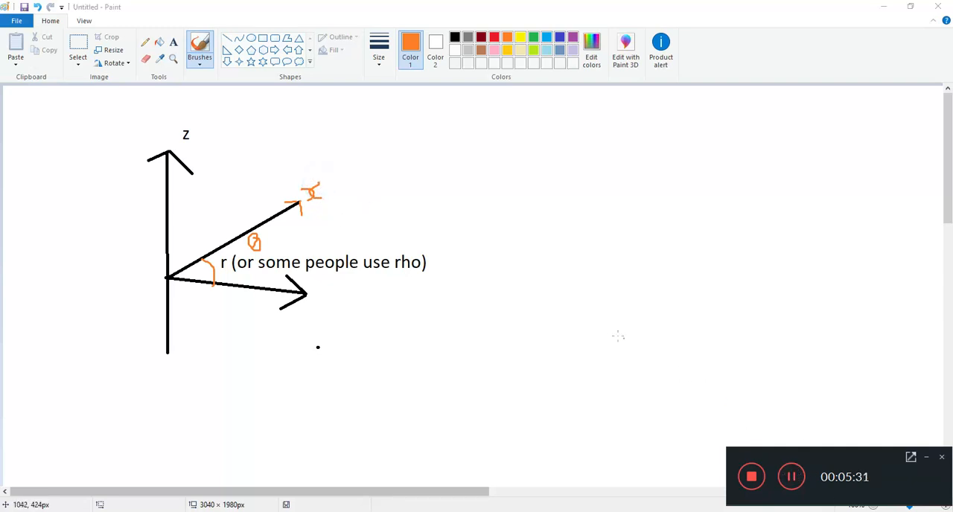
pyautogui.moveTo(285, 197)
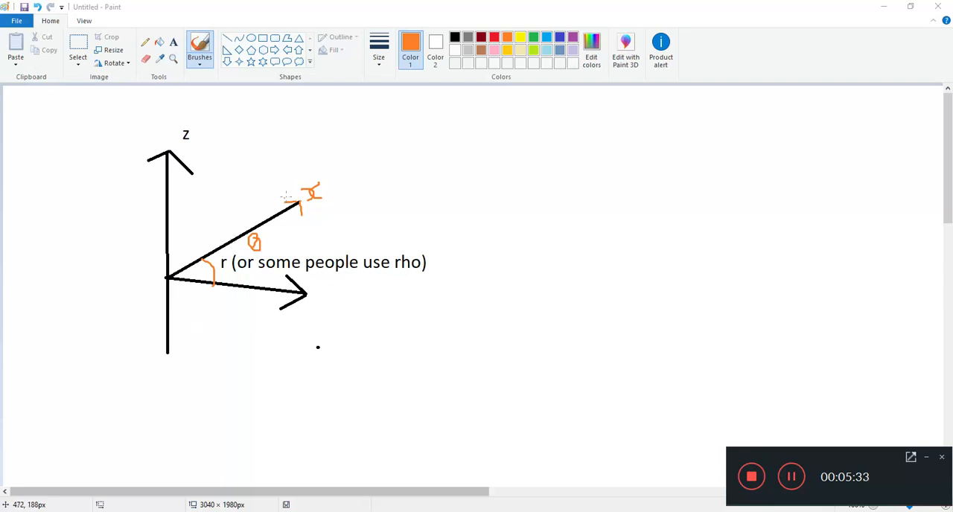
pyautogui.moveTo(246, 244)
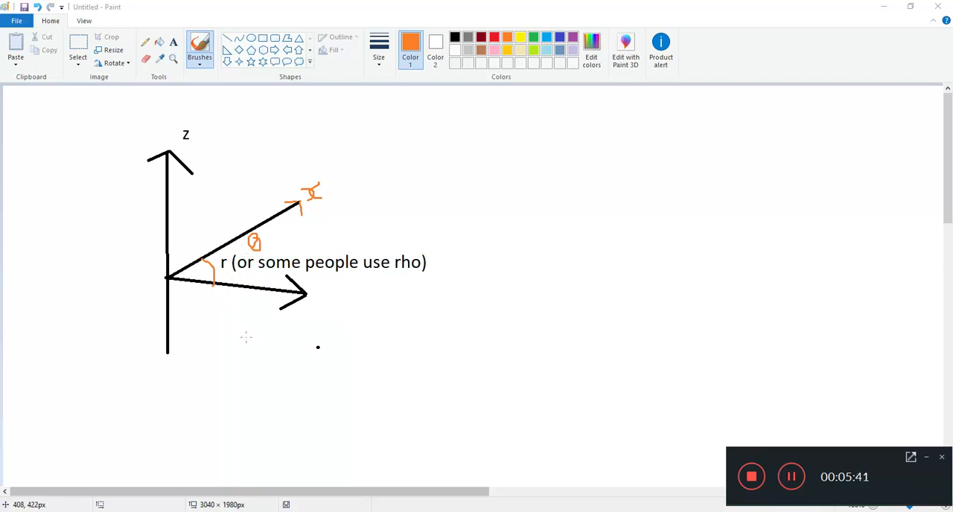
pyautogui.moveTo(223, 330)
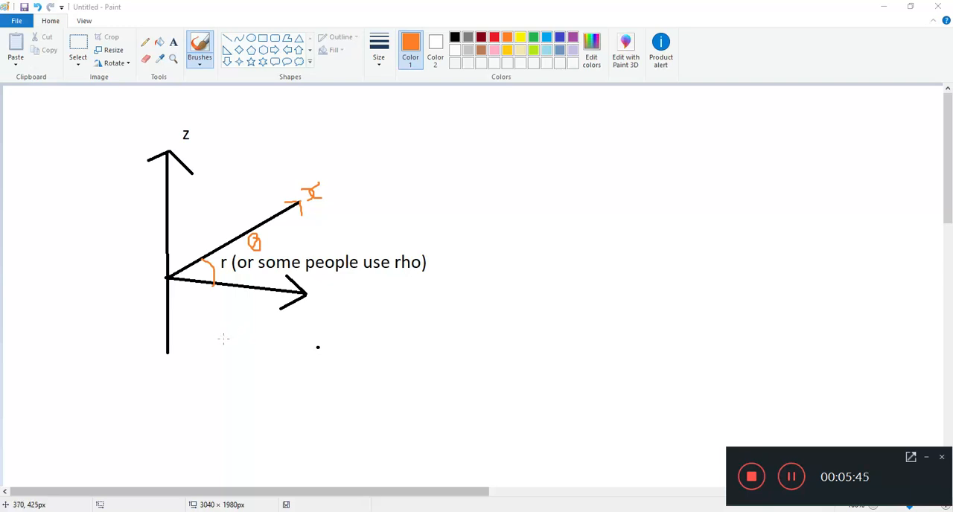
pyautogui.moveTo(226, 341)
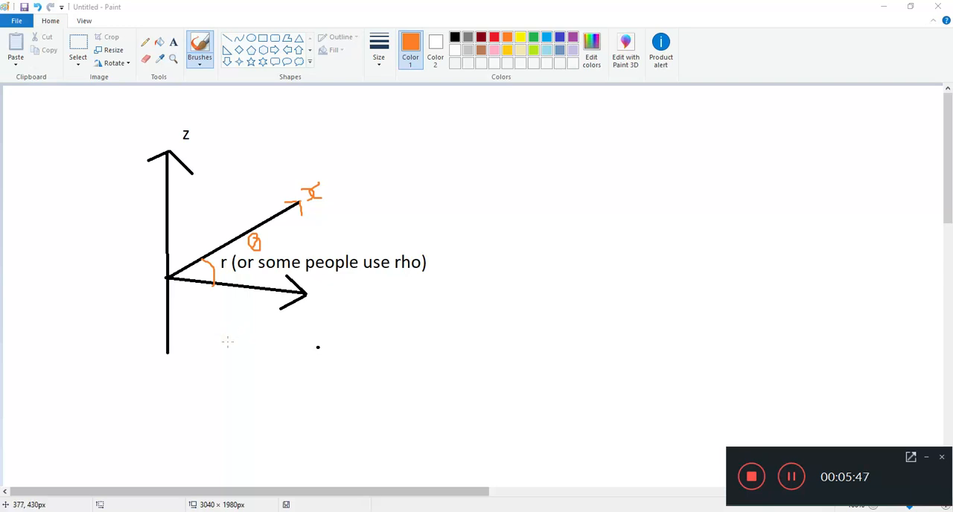
pyautogui.moveTo(231, 343)
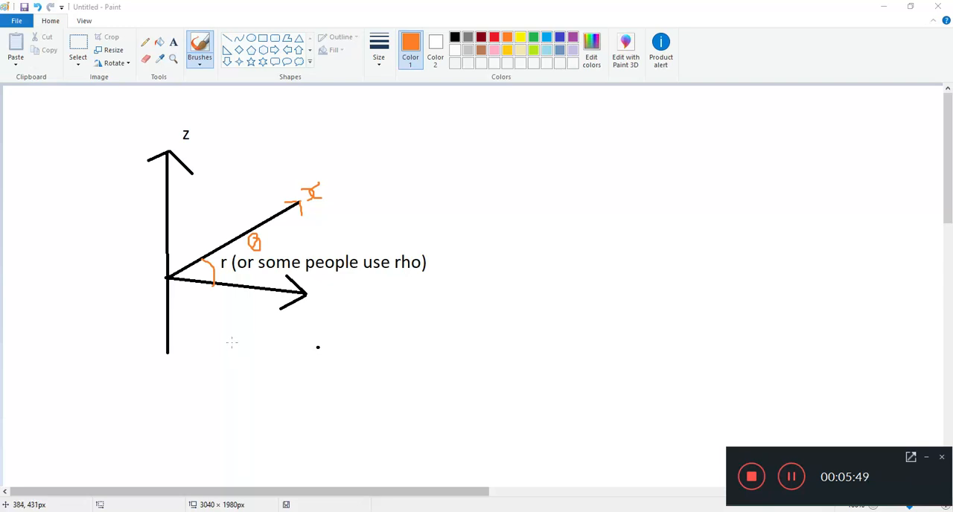
pyautogui.moveTo(206, 309)
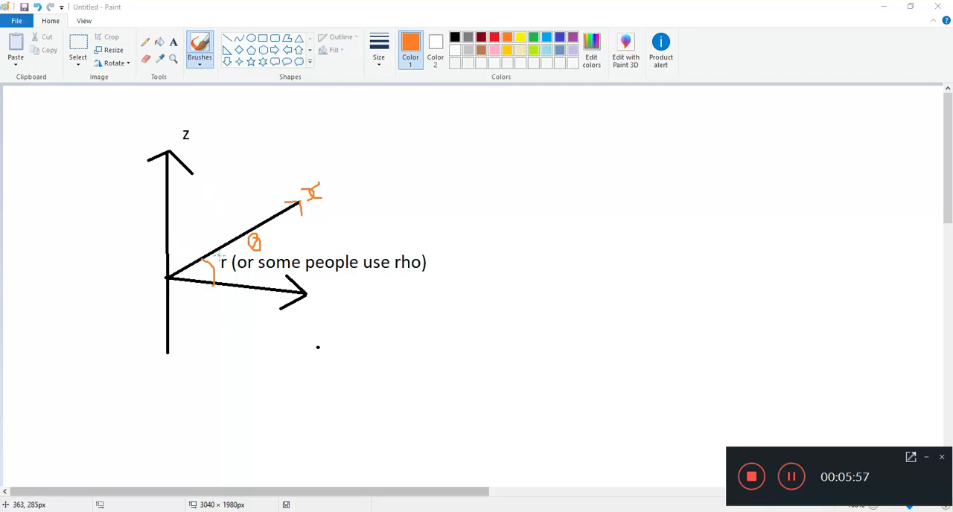
pyautogui.moveTo(216, 253); pyautogui.dragTo(231, 276)
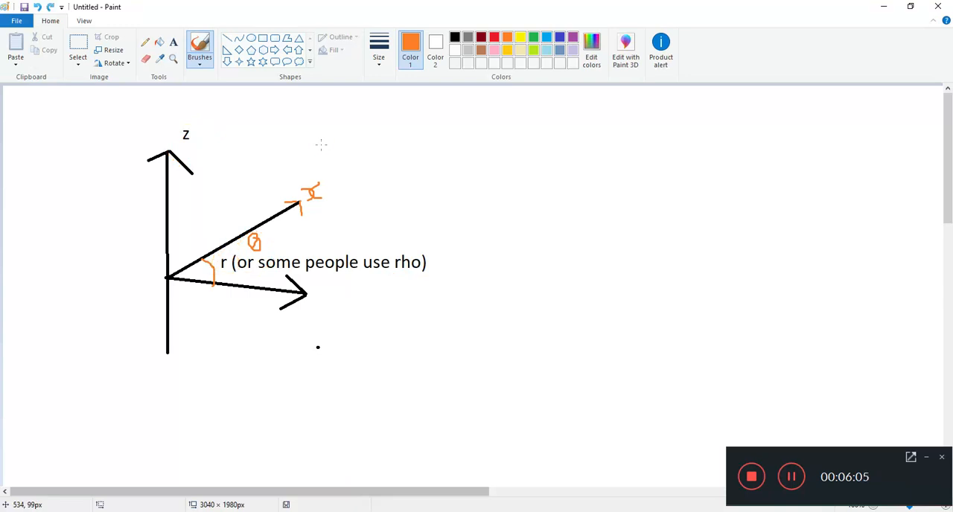
pyautogui.moveTo(505, 216)
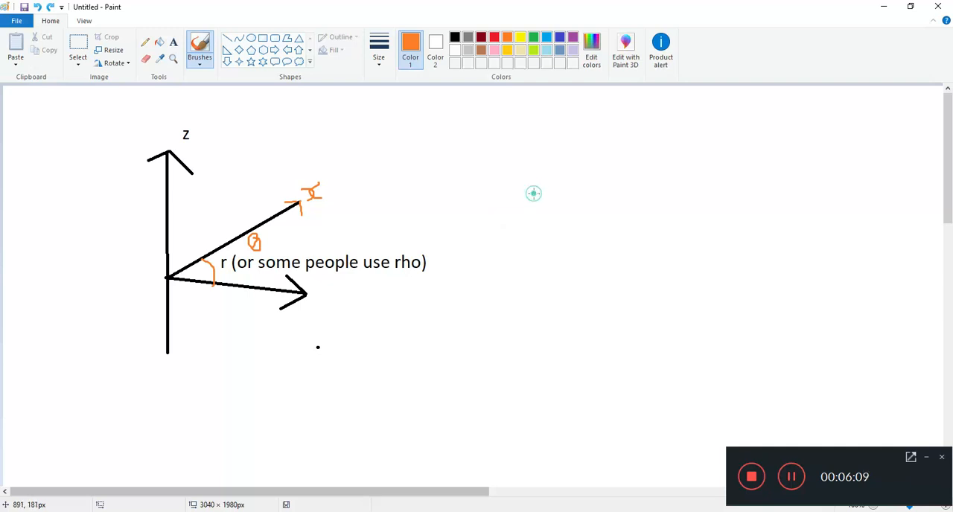
# Sketch the orange box and a horizontal arrow labelled r leading to it.
pyautogui.moveTo(534, 194); pyautogui.dragTo(617, 193)
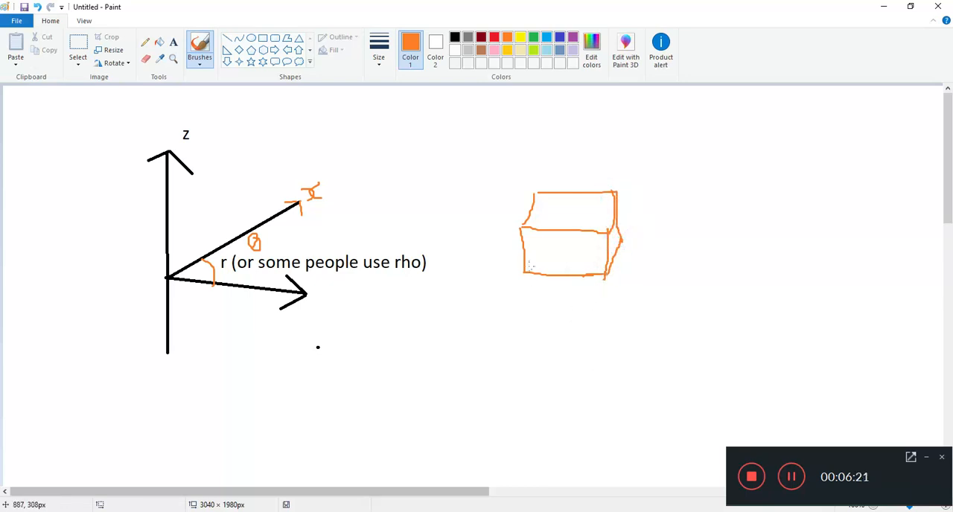
pyautogui.moveTo(411, 222); pyautogui.dragTo(488, 222)
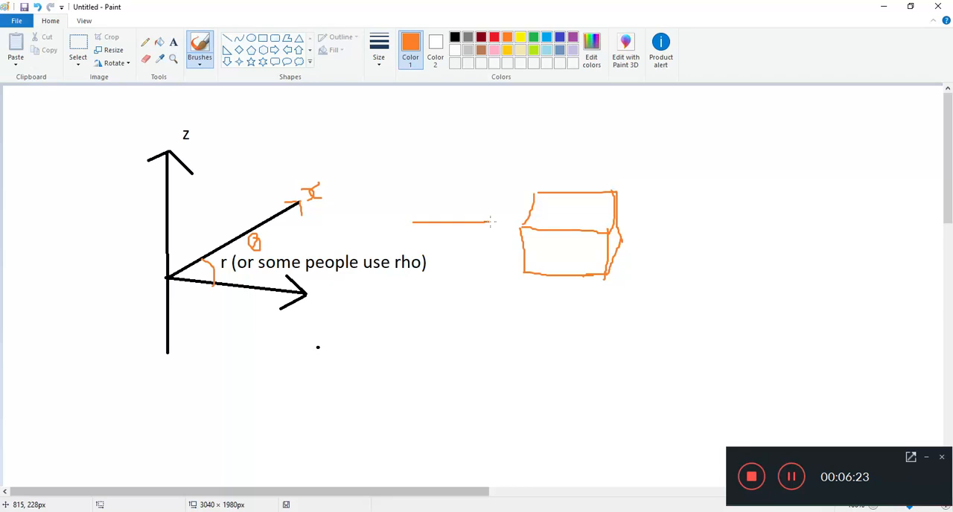
pyautogui.moveTo(488, 221); pyautogui.dragTo(514, 218)
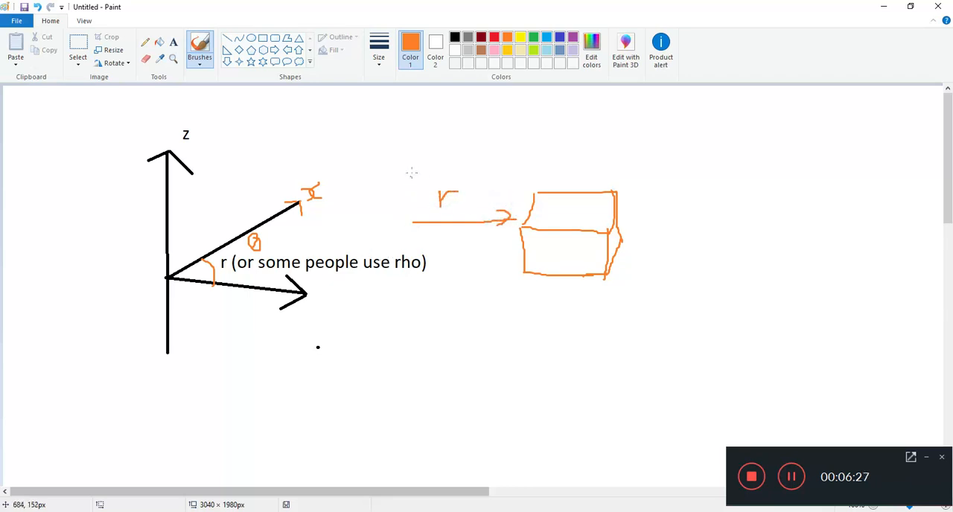
# Add vertical lines with a z arrow, a joining bottom line, and a dashed θ radial line.
pyautogui.moveTo(411, 164); pyautogui.dragTo(402, 313)
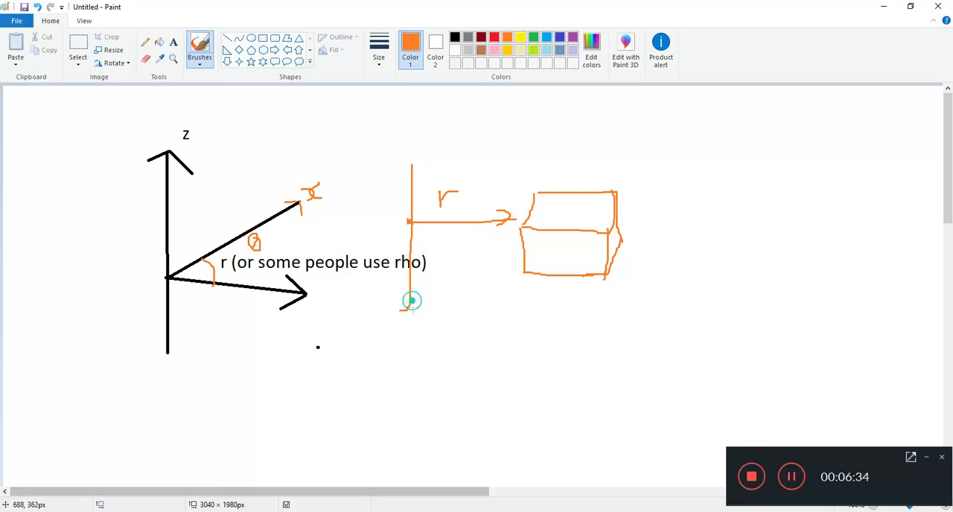
pyautogui.moveTo(411, 302); pyautogui.dragTo(415, 376)
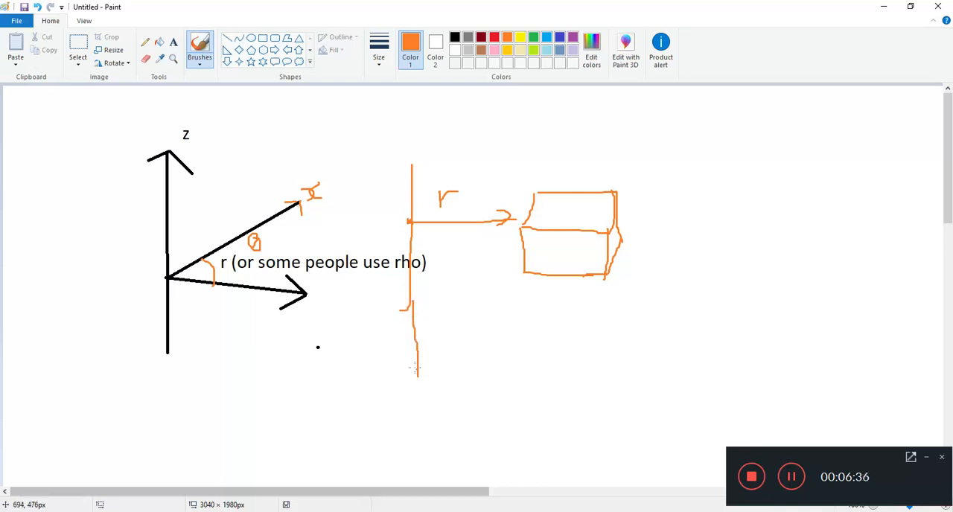
pyautogui.moveTo(518, 282); pyautogui.dragTo(525, 372)
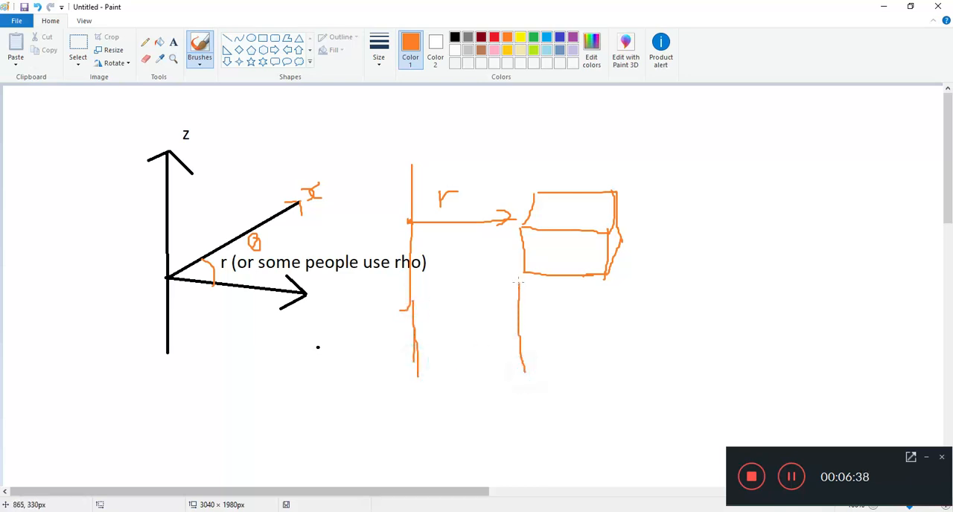
pyautogui.moveTo(510, 369); pyautogui.dragTo(518, 282)
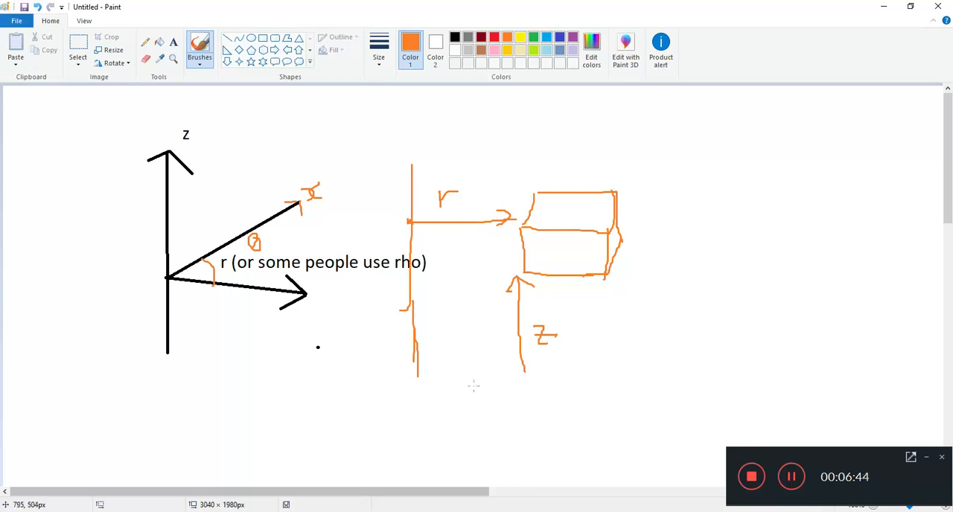
pyautogui.moveTo(417, 378); pyautogui.dragTo(521, 375)
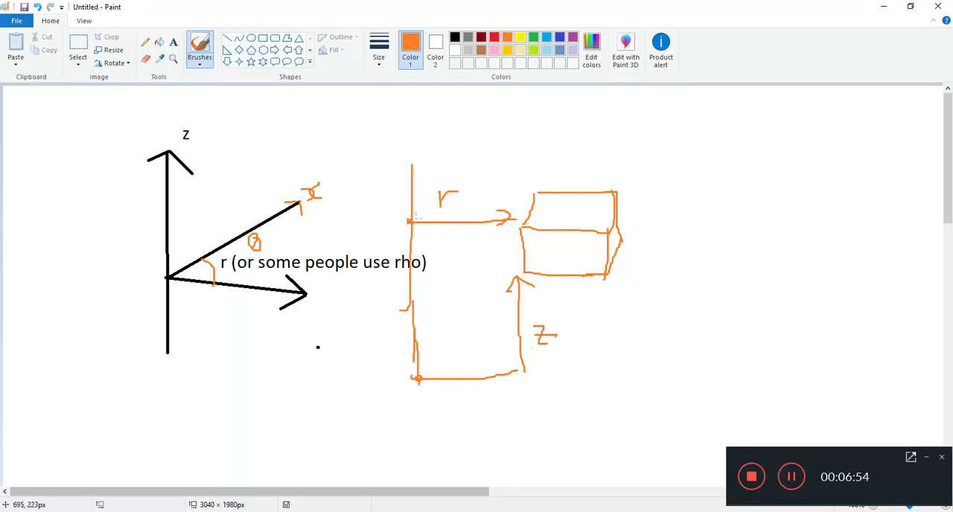
pyautogui.moveTo(417, 216); pyautogui.dragTo(514, 138)
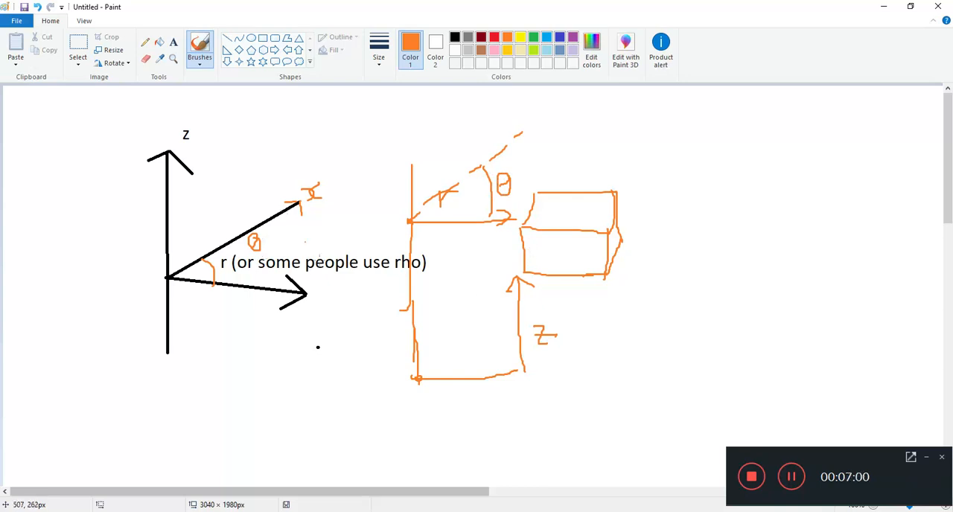
pyautogui.moveTo(508, 331)
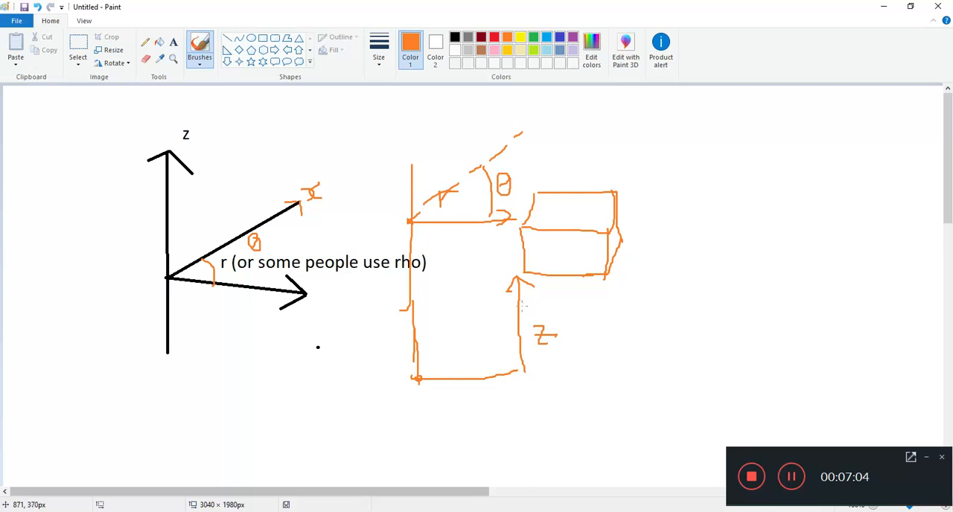
pyautogui.moveTo(637, 330)
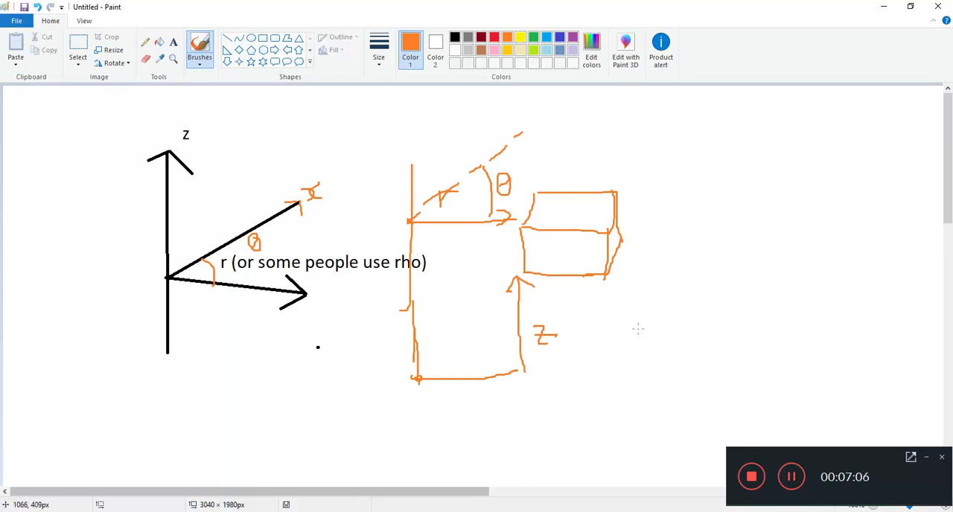
pyautogui.moveTo(683, 297)
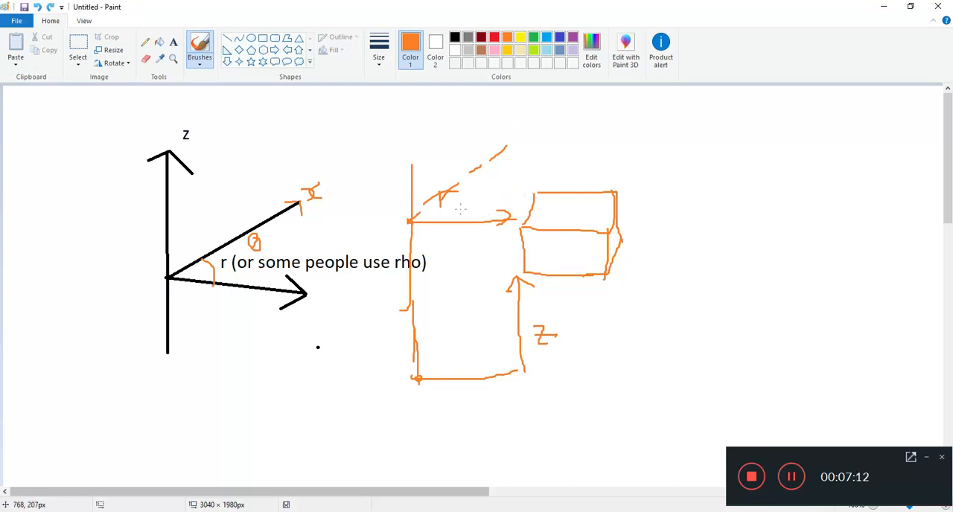
# Draw orange θ arcs, then trace the box's top-left edge and a θ label in red.
pyautogui.moveTo(413, 217); pyautogui.dragTo(525, 185)
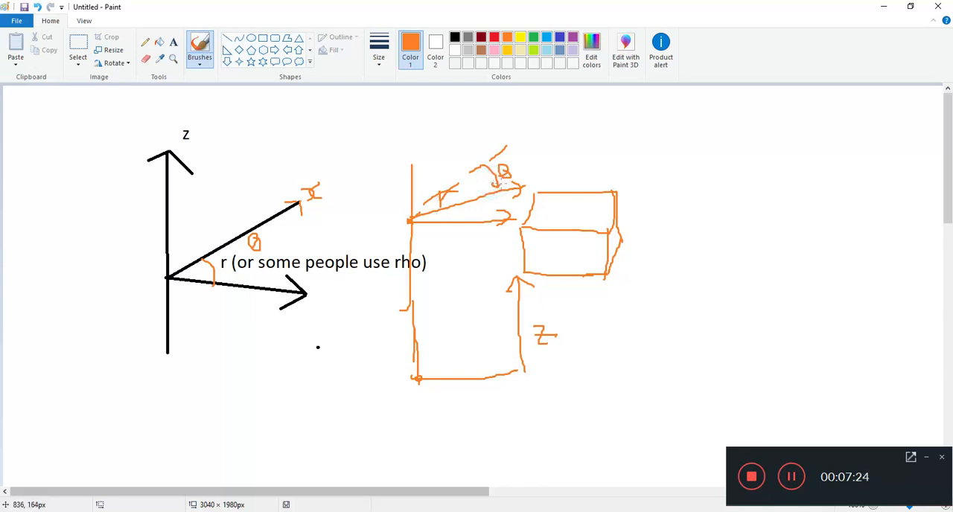
pyautogui.moveTo(613, 127); pyautogui.dragTo(648, 184)
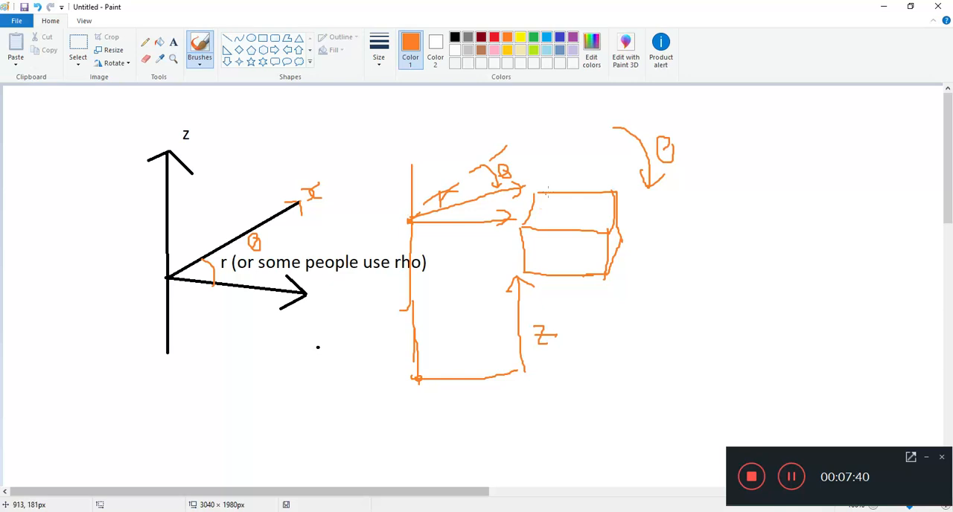
pyautogui.moveTo(530, 201)
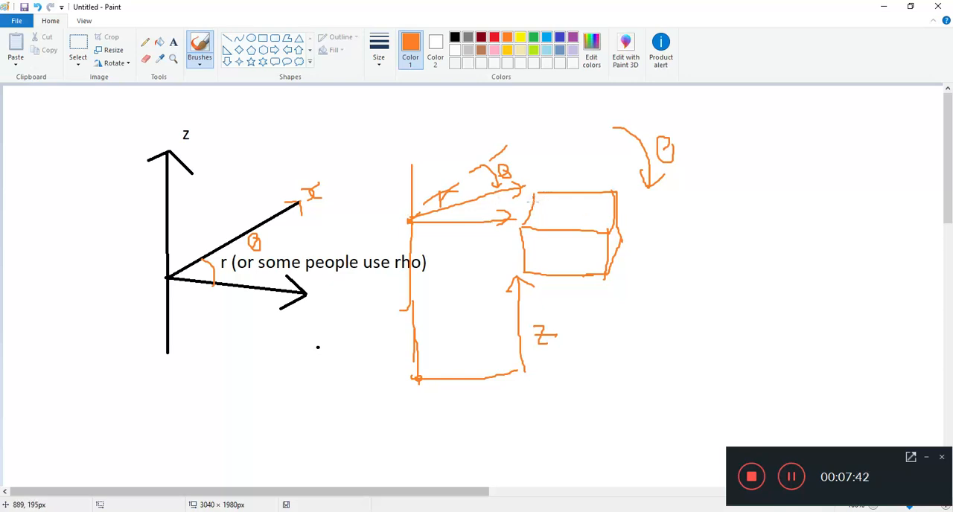
pyautogui.click(494, 37)
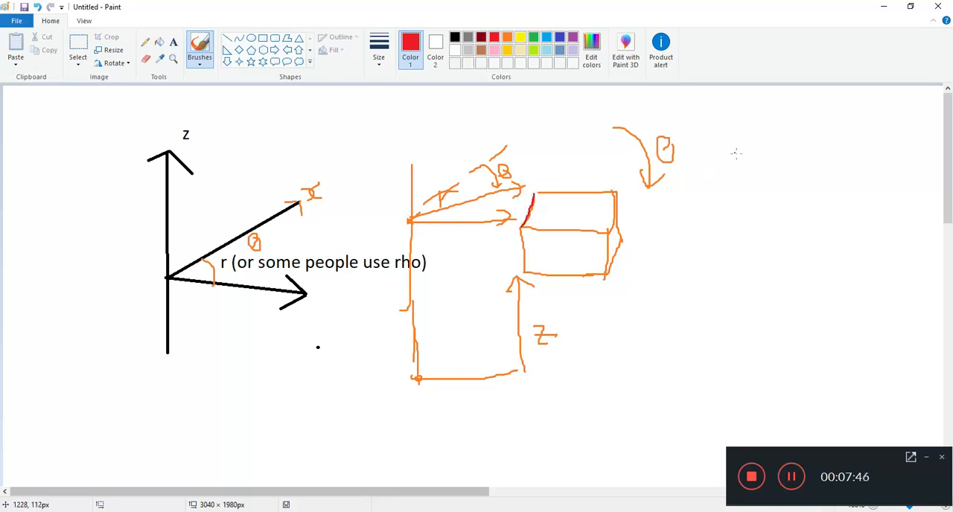
pyautogui.moveTo(721, 155); pyautogui.dragTo(727, 164)
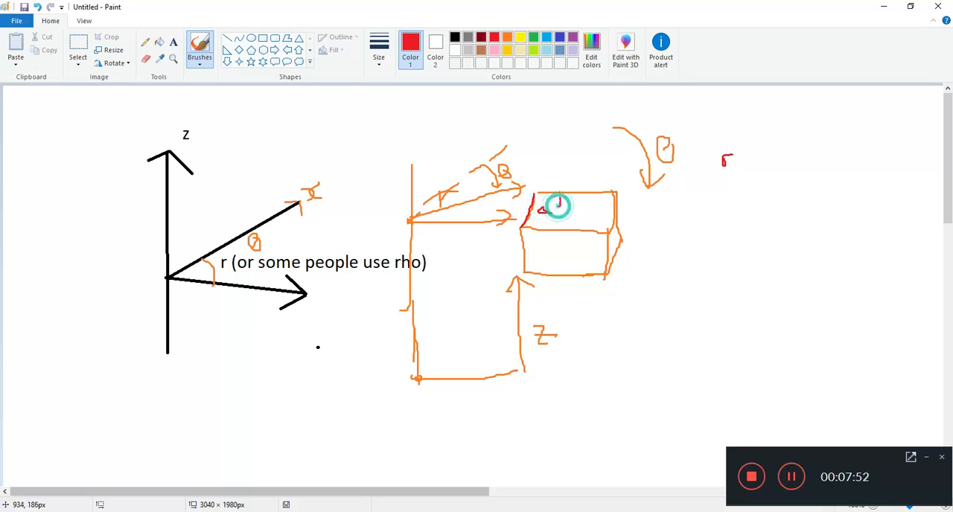
pyautogui.moveTo(555, 207); pyautogui.dragTo(557, 209)
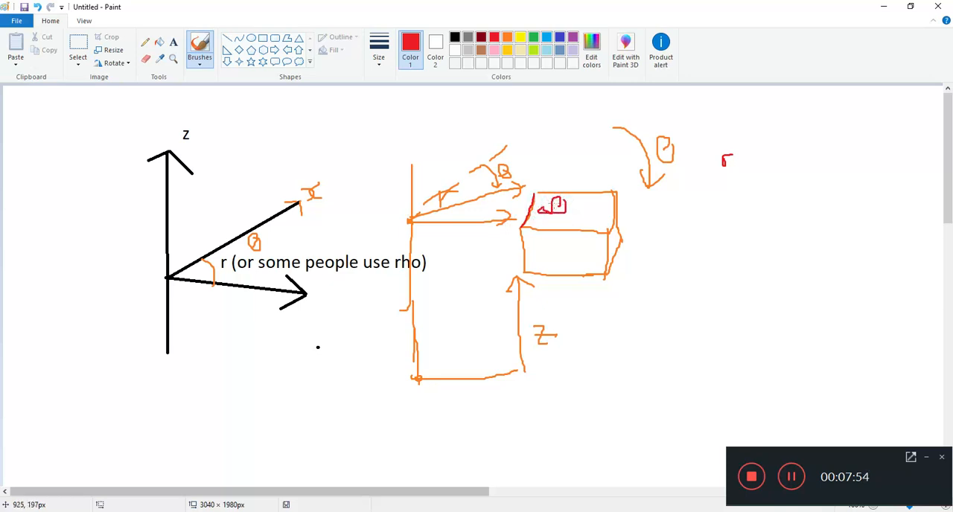